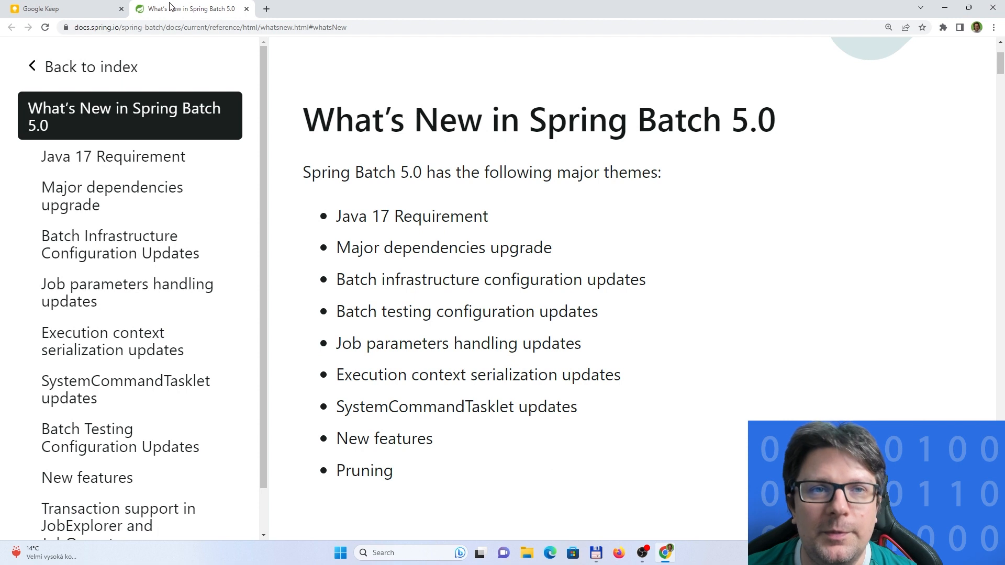
pyautogui.moveTo(422, 159)
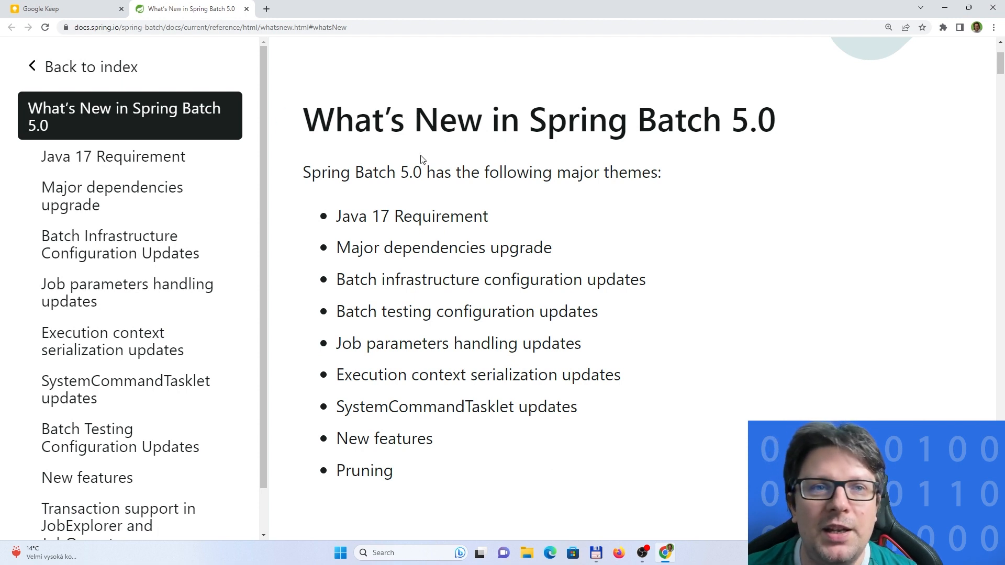
# Step: Read Spring Batch 5.0's Java 17 and infrastructure sections down to Transaction Manager Bean Exposure
pyautogui.scroll(-3)
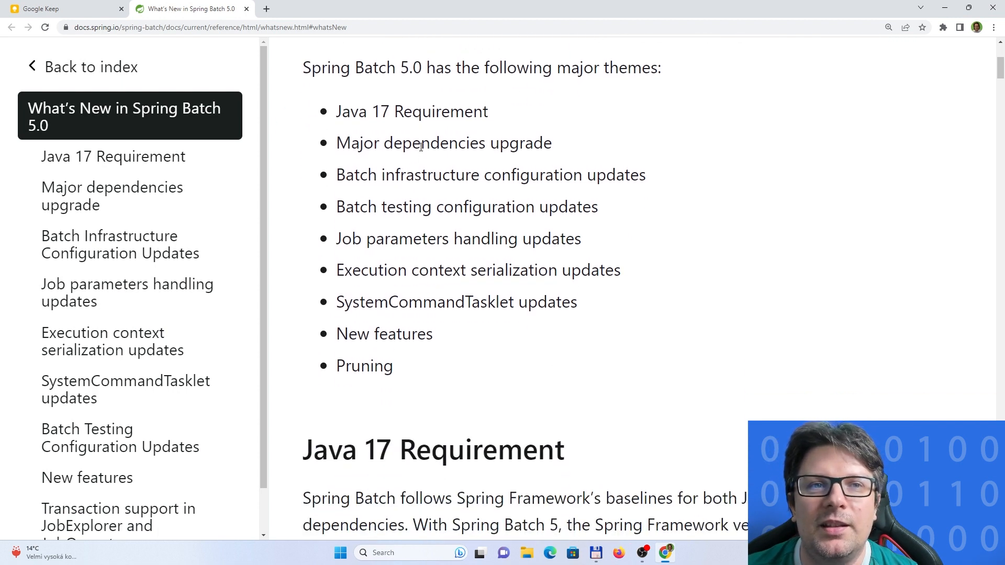
pyautogui.scroll(-3)
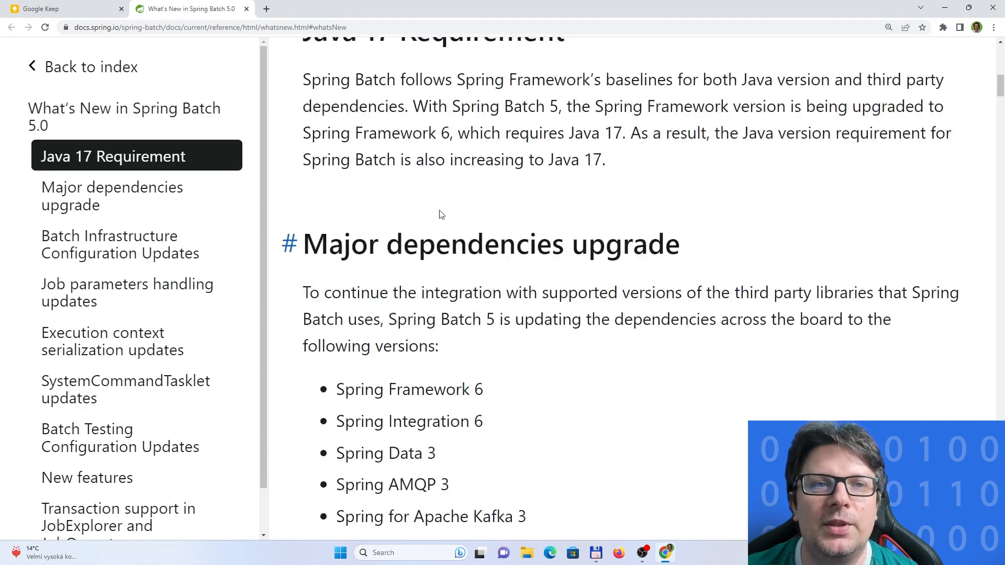
pyautogui.scroll(-3)
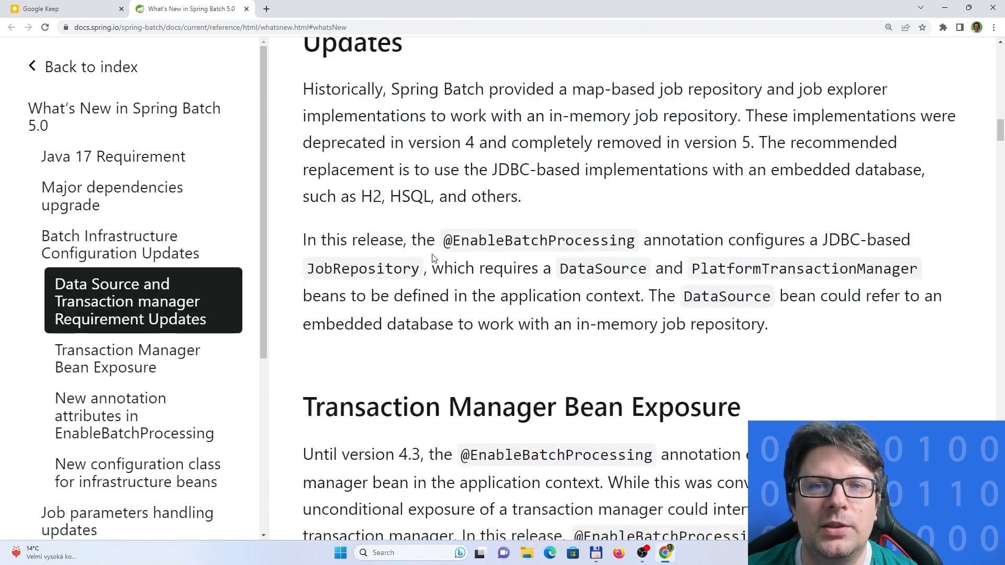
pyautogui.scroll(-3)
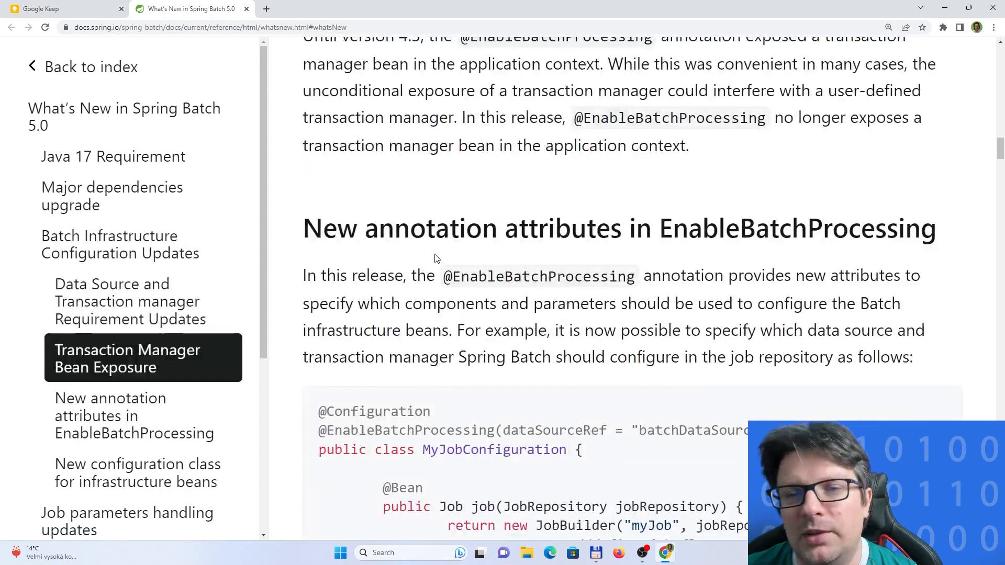
pyautogui.scroll(-3)
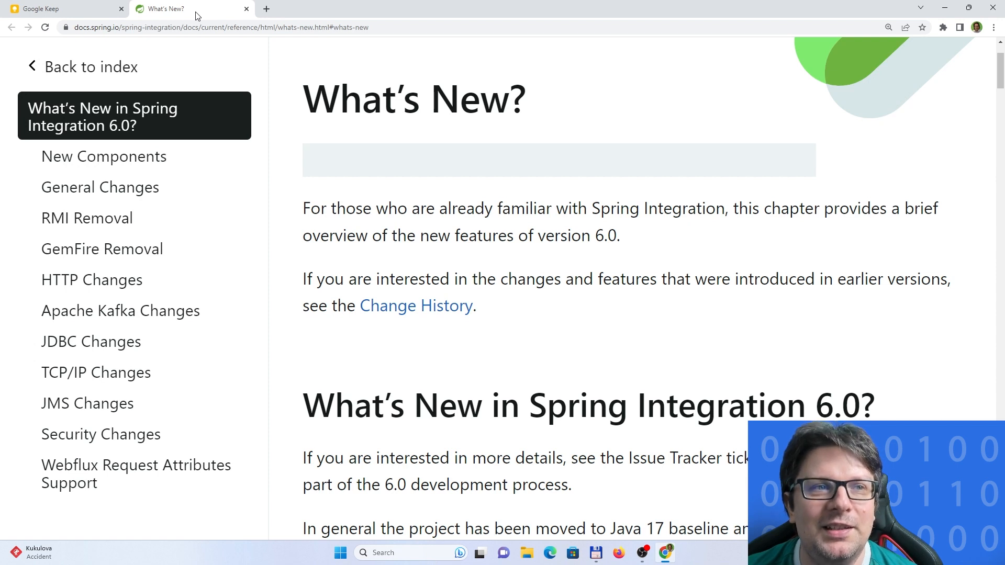
# Step: Scroll through the New Components section of Spring Integration 6.0's What's New page
pyautogui.scroll(-3)
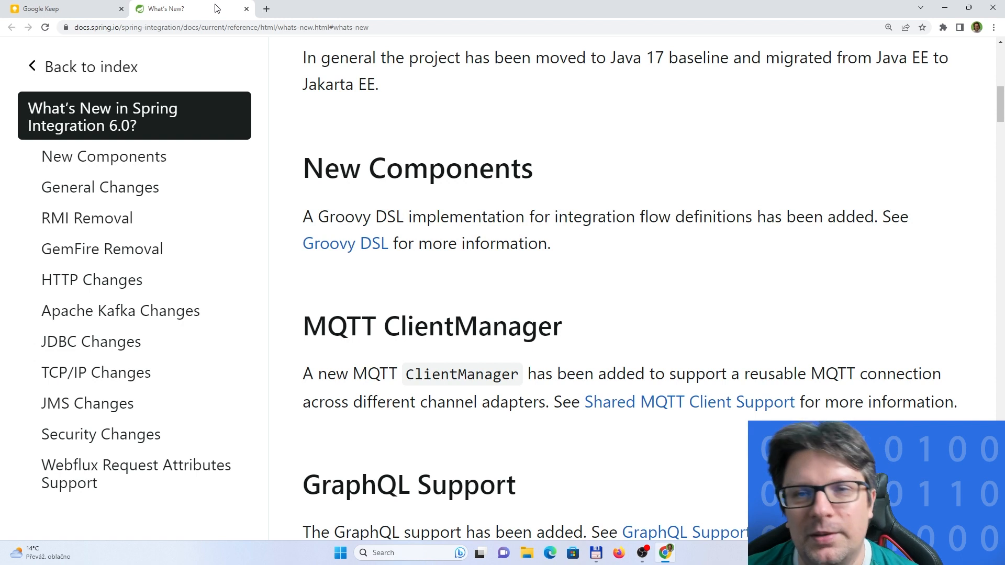
pyautogui.moveTo(503, 174)
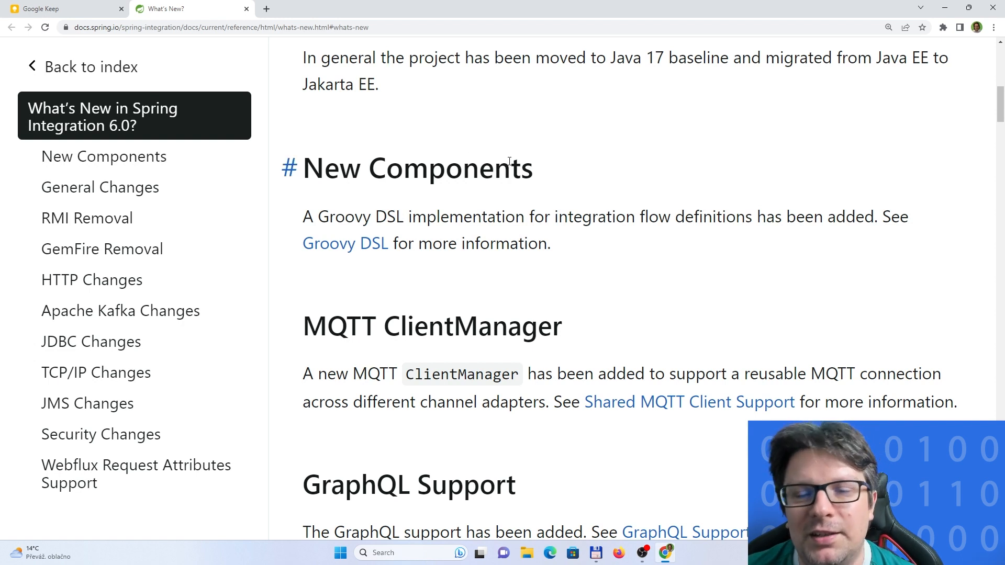
pyautogui.scroll(-3)
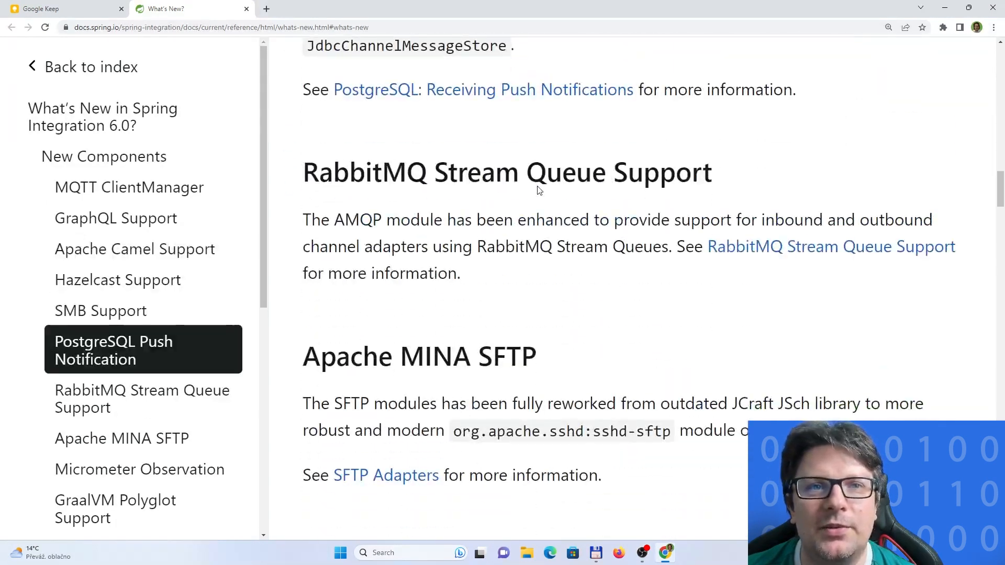
pyautogui.scroll(-3)
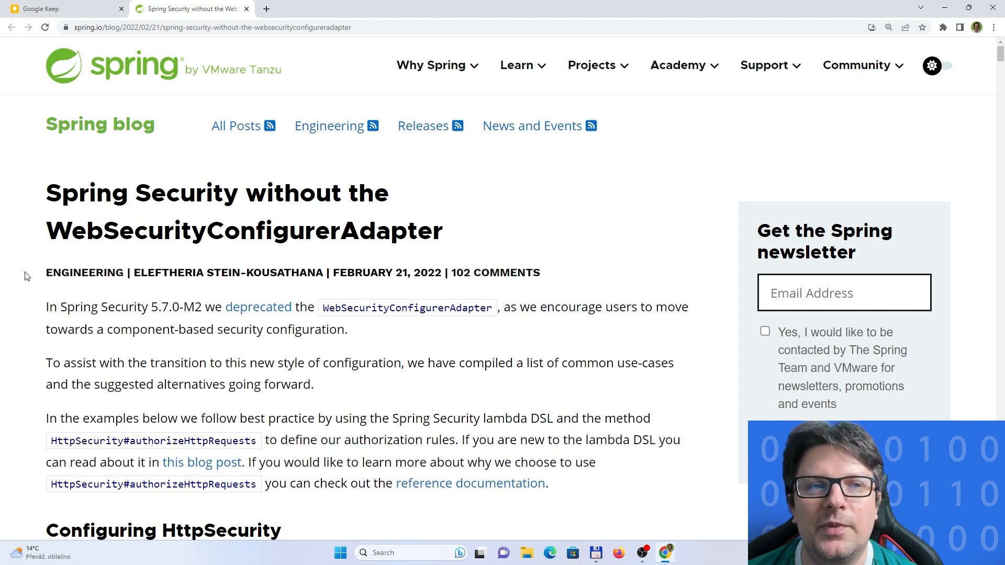
# Step: Read the WebSecurityConfigurerAdapter post's opening SecurityFilterChain examples
pyautogui.scroll(-3)
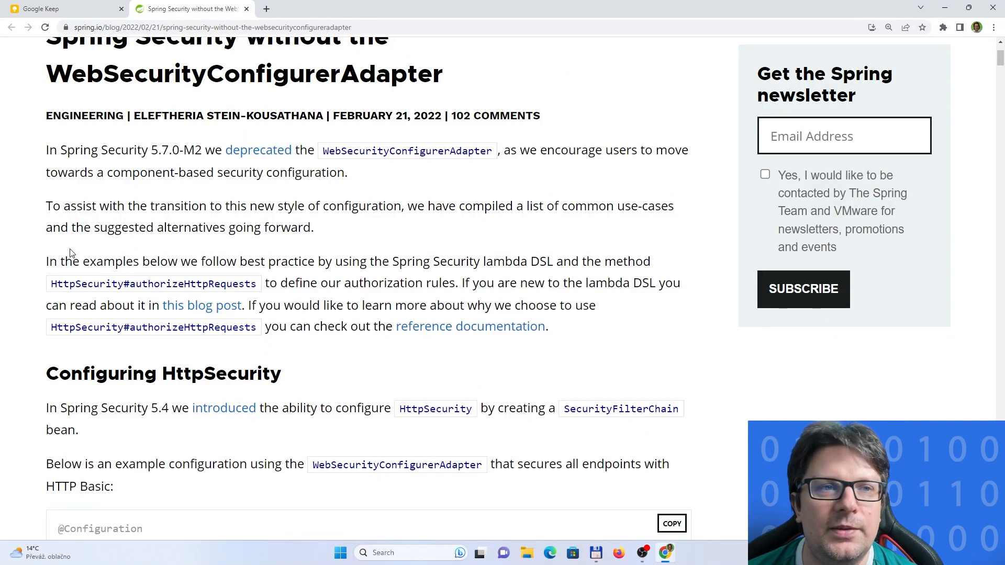
pyautogui.scroll(-3)
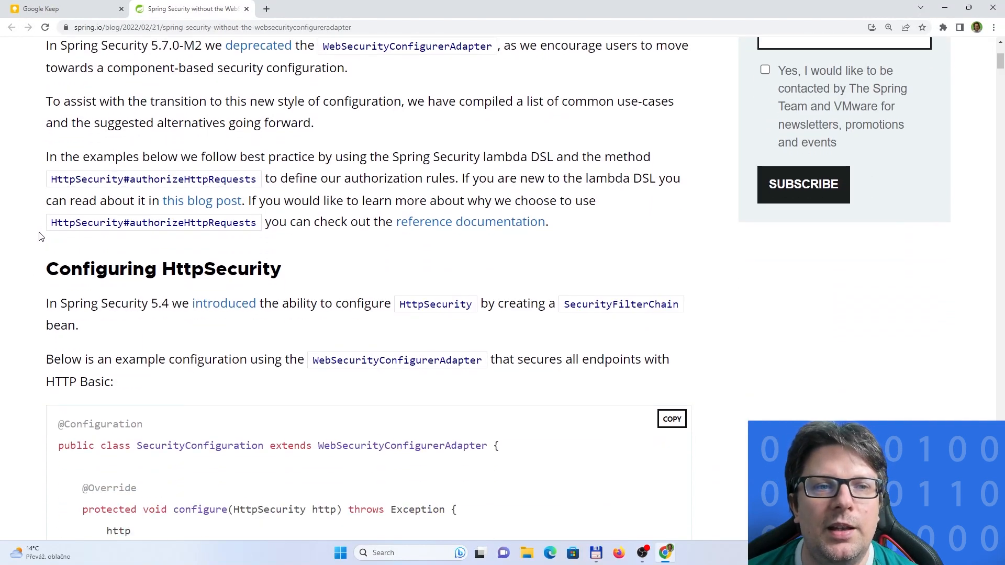
pyautogui.scroll(-3)
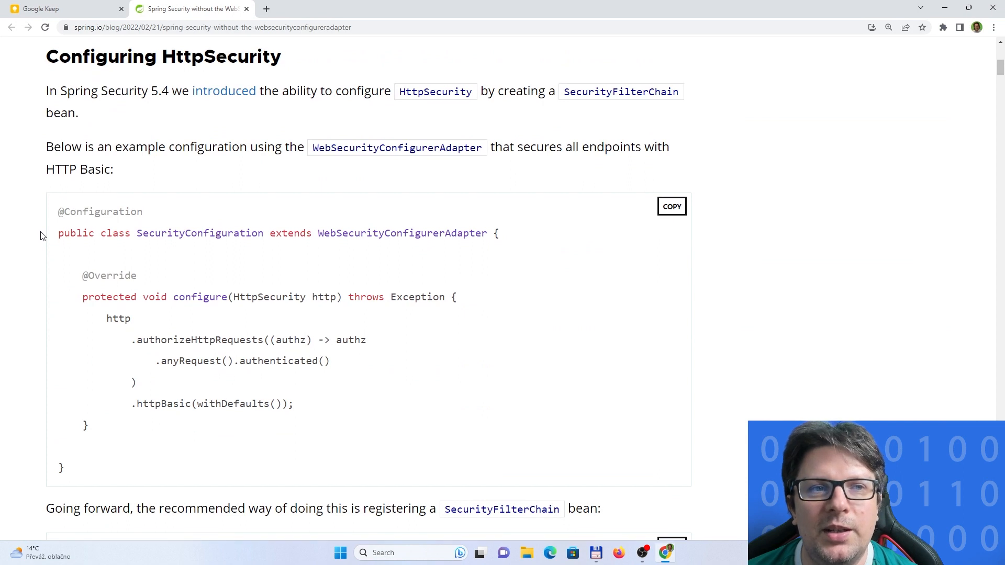
pyautogui.scroll(-3)
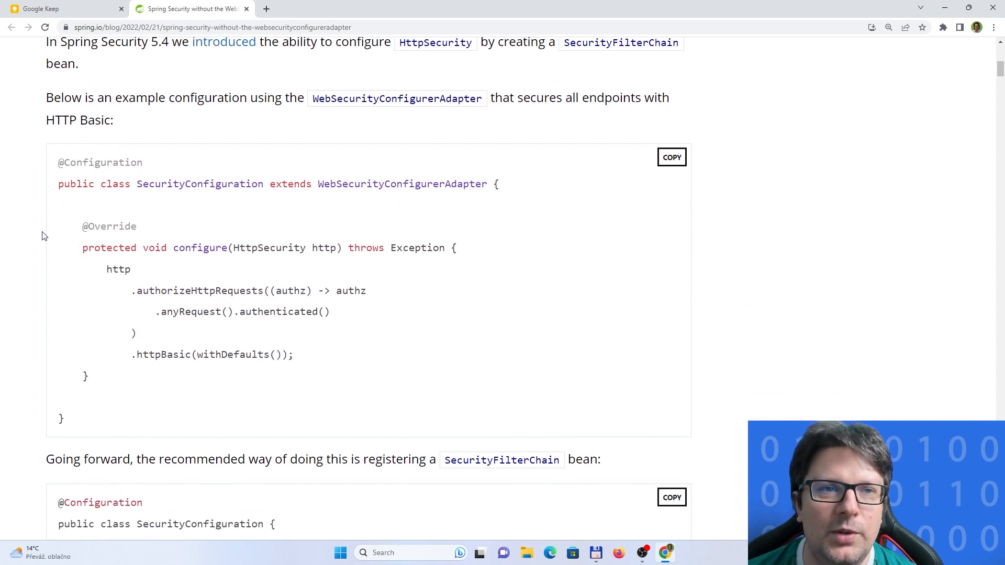
pyautogui.scroll(-3)
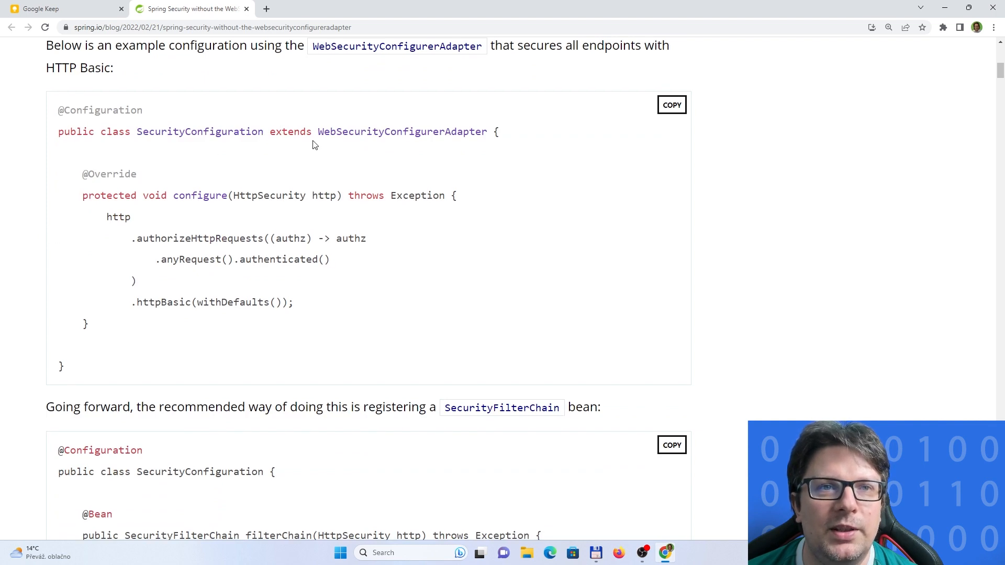
pyautogui.scroll(-3)
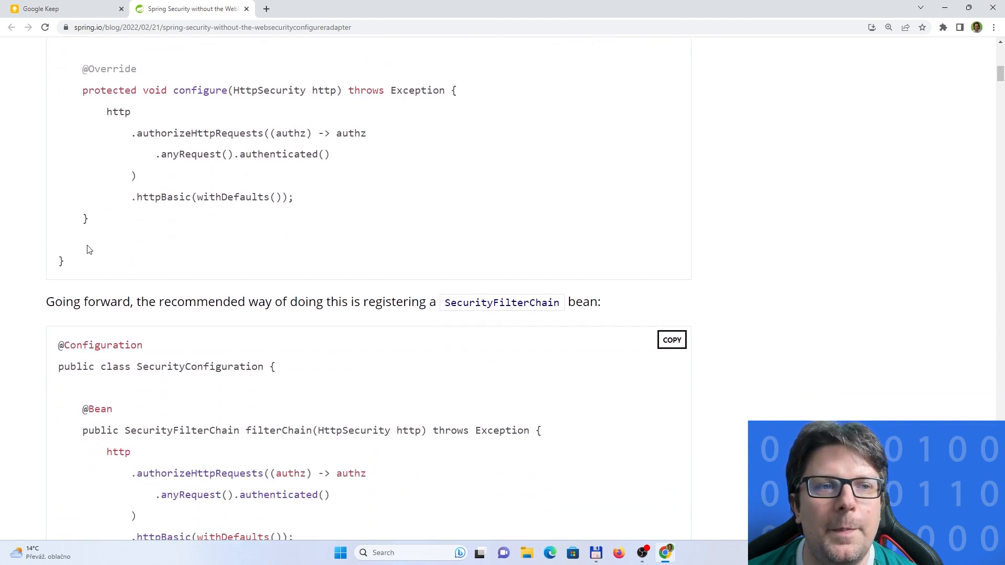
pyautogui.scroll(-3)
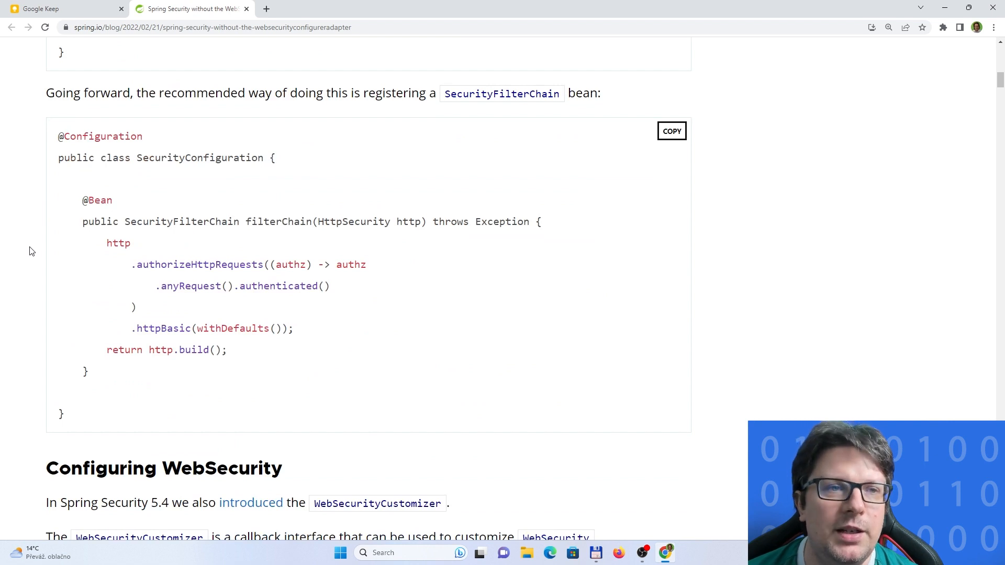
pyautogui.scroll(-3)
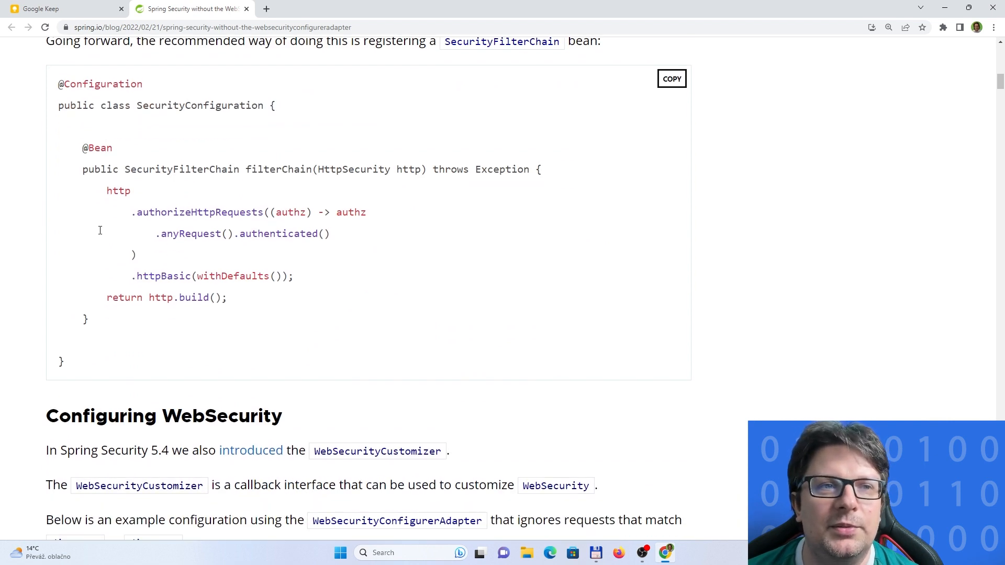
pyautogui.moveTo(298, 207)
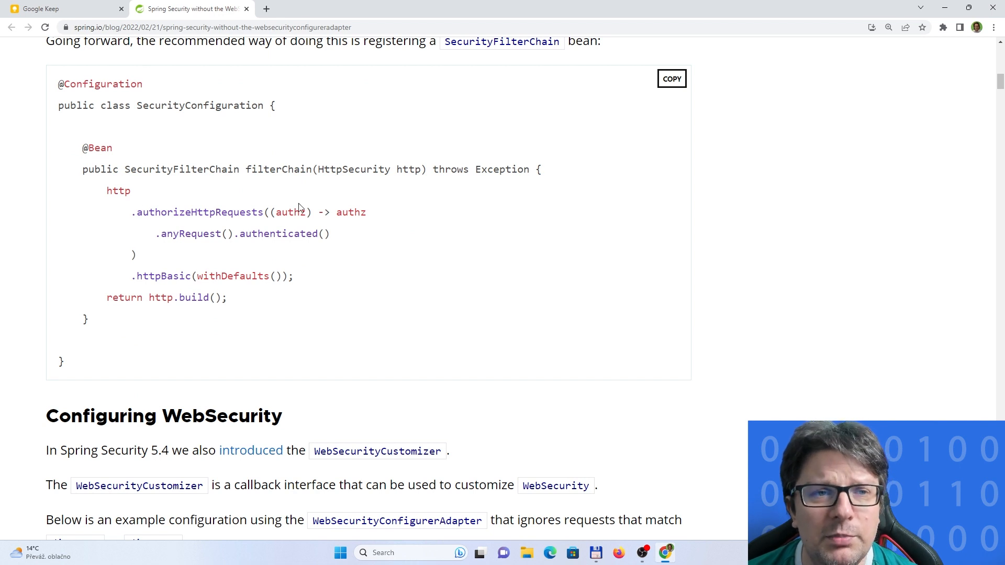
pyautogui.moveTo(381, 207)
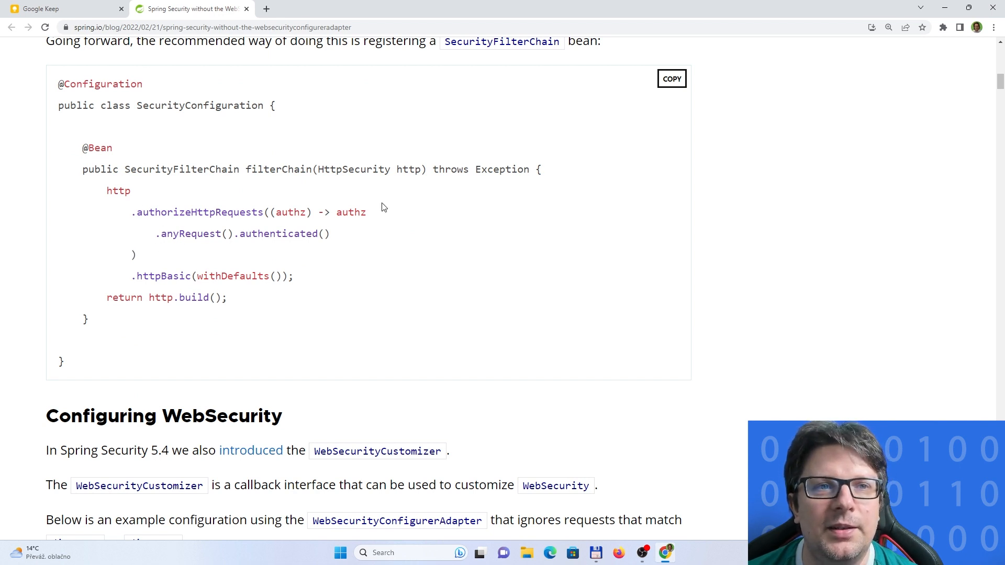
pyautogui.moveTo(220, 319)
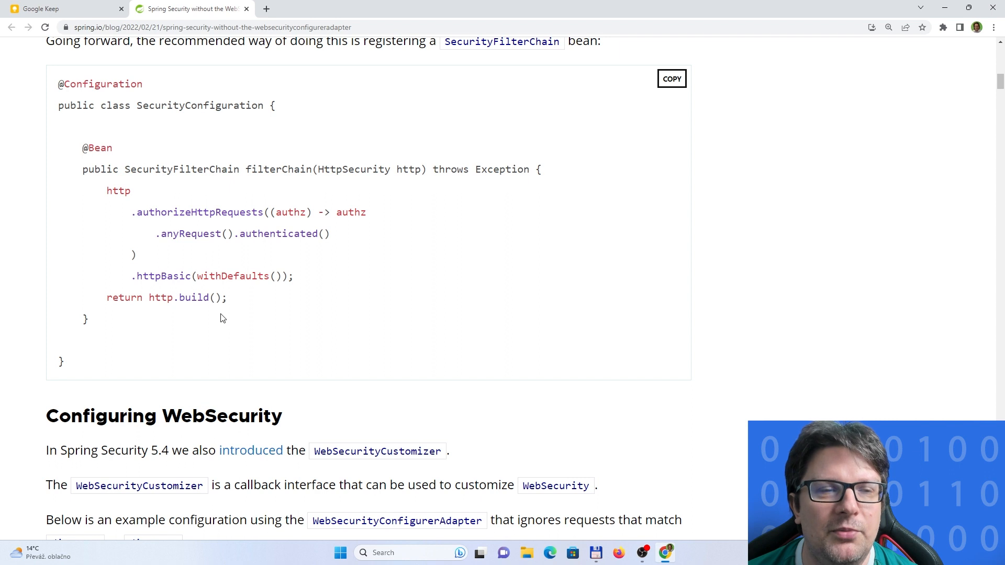
pyautogui.moveTo(203, 262)
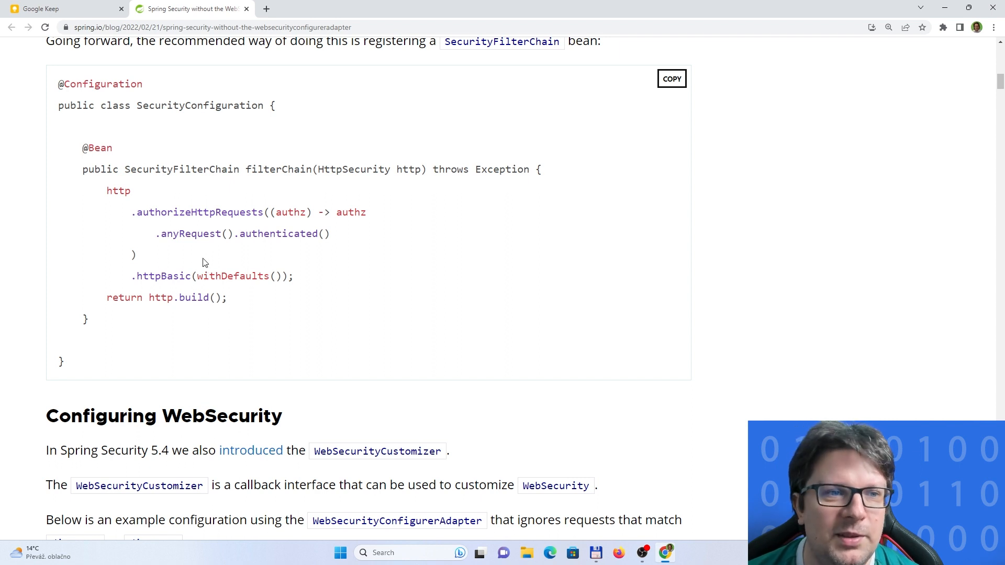
# Step: Recheck an earlier example, then continue down to the Configuring WebSecurity section
pyautogui.scroll(3)
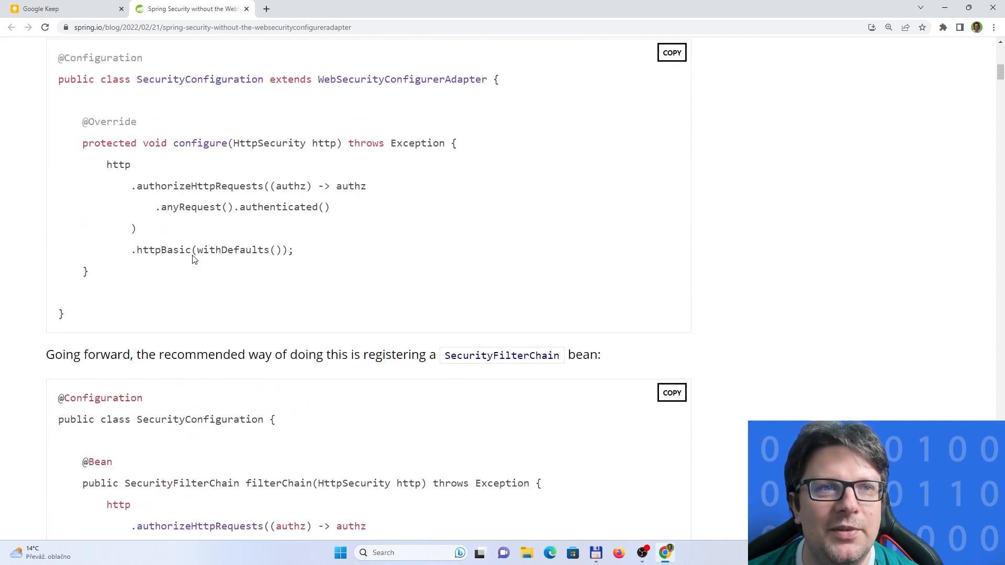
pyautogui.moveTo(193, 256)
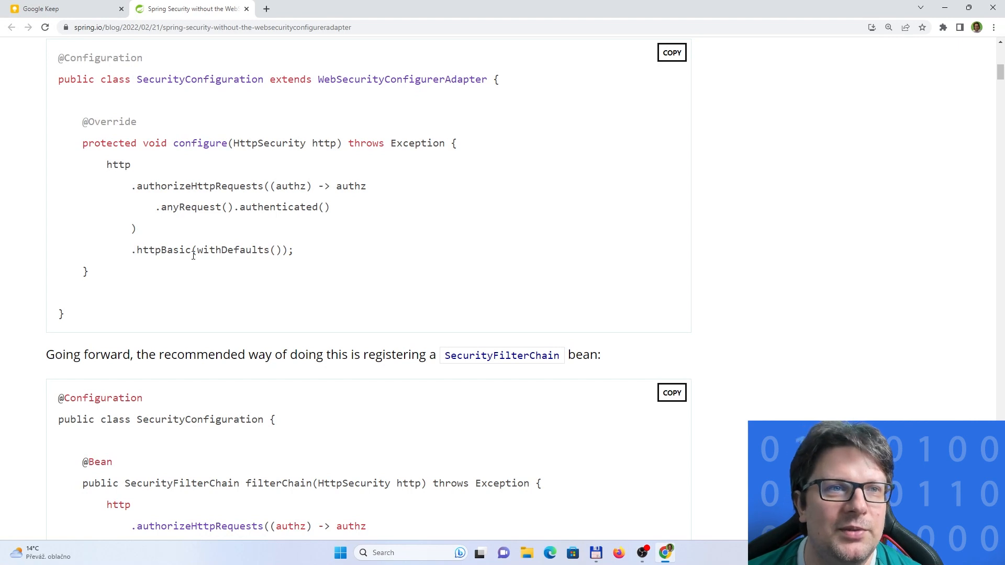
pyautogui.scroll(-3)
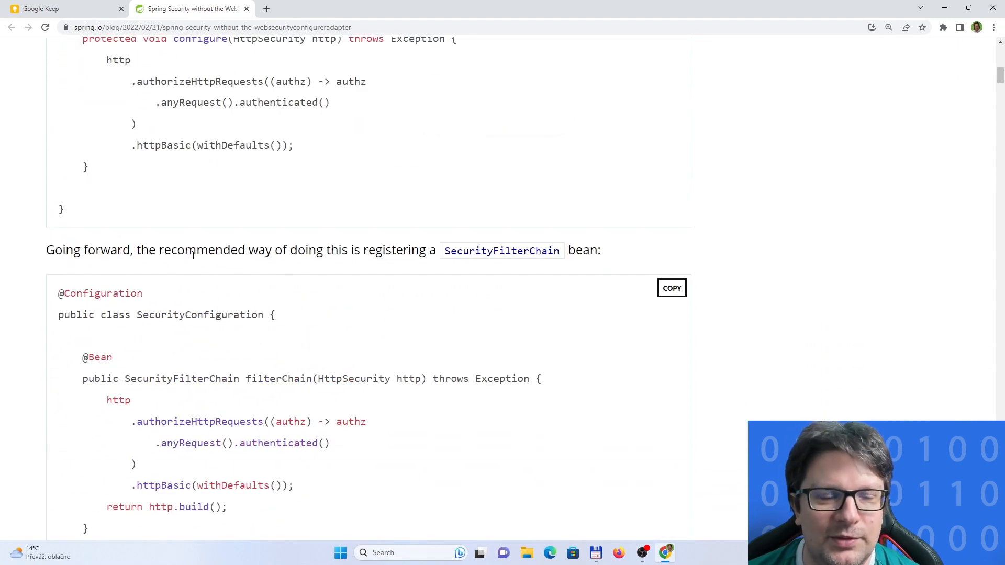
pyautogui.scroll(-3)
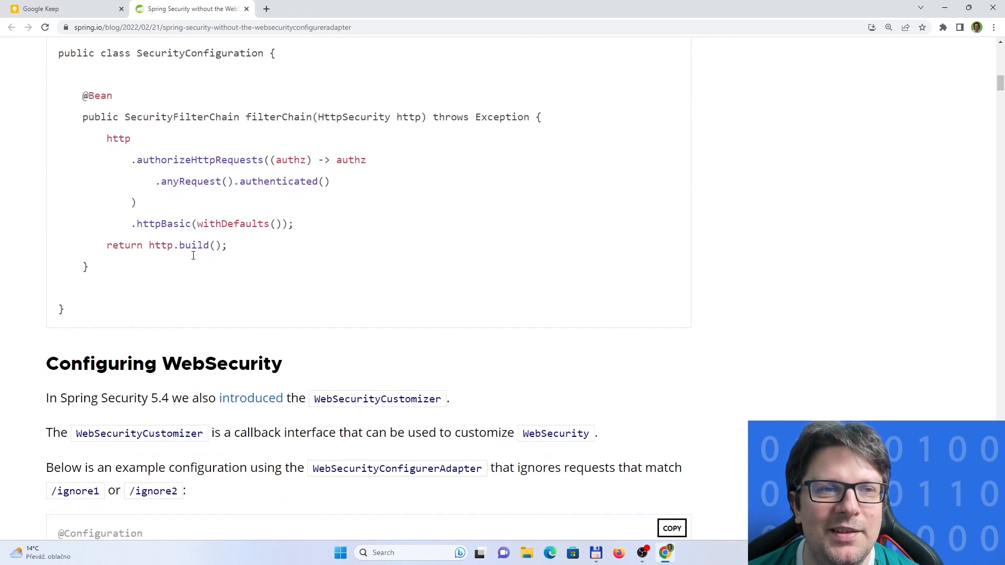
pyautogui.scroll(-3)
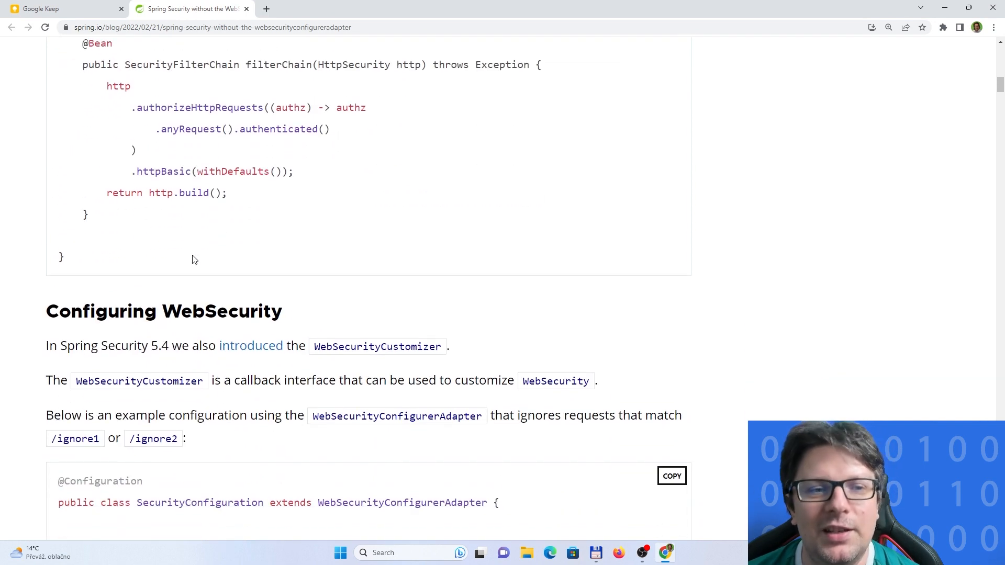
pyautogui.scroll(-3)
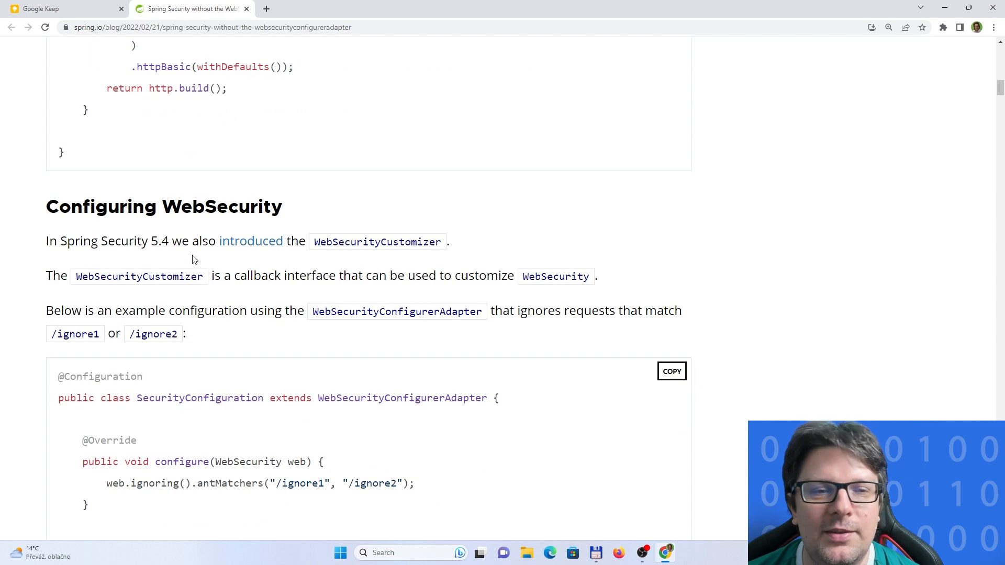
pyautogui.scroll(-3)
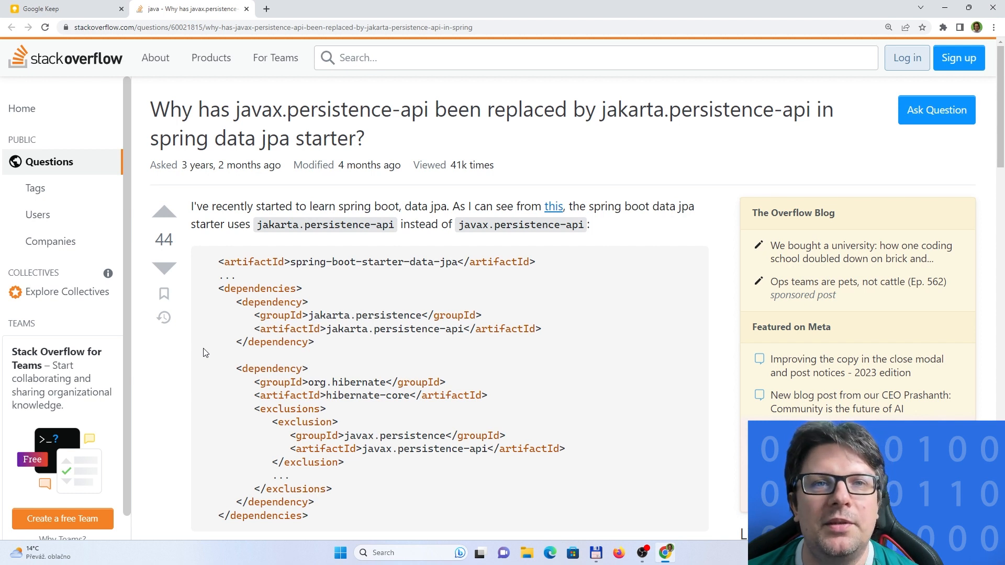
pyautogui.moveTo(213, 345)
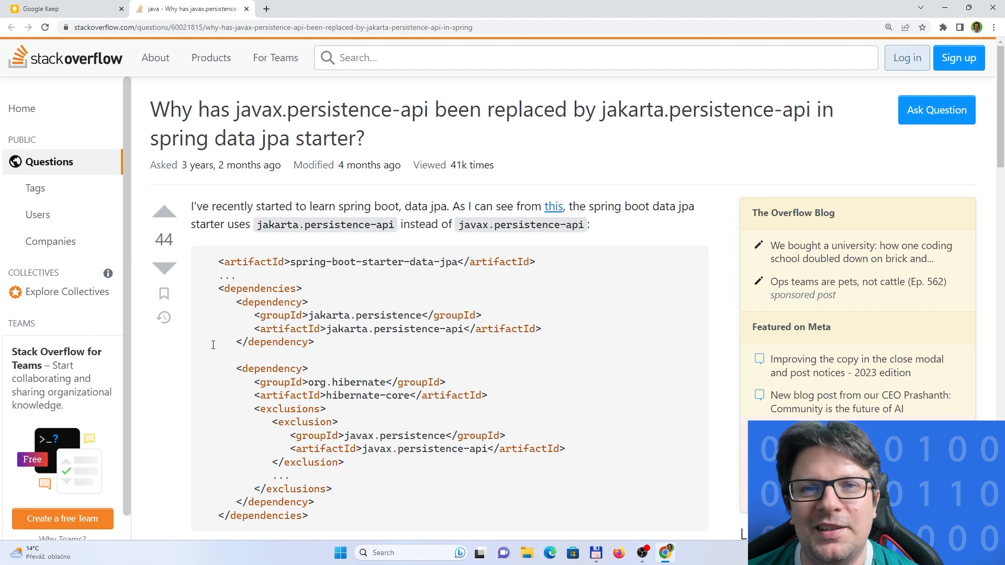
# Step: Read the accepted answer on javax vs jakarta persistence-api in the Spring Data JPA starter
pyautogui.scroll(-3)
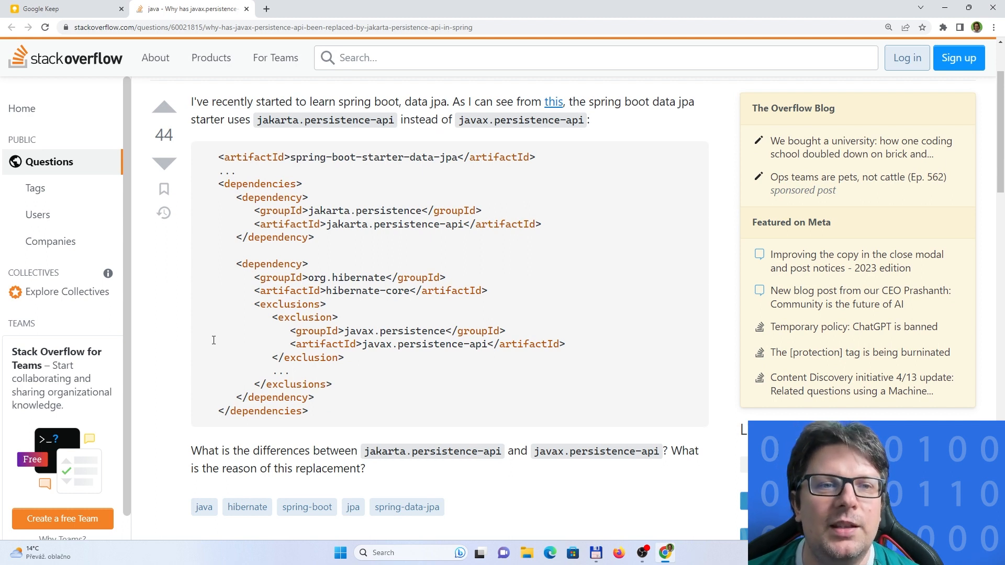
pyautogui.scroll(-3)
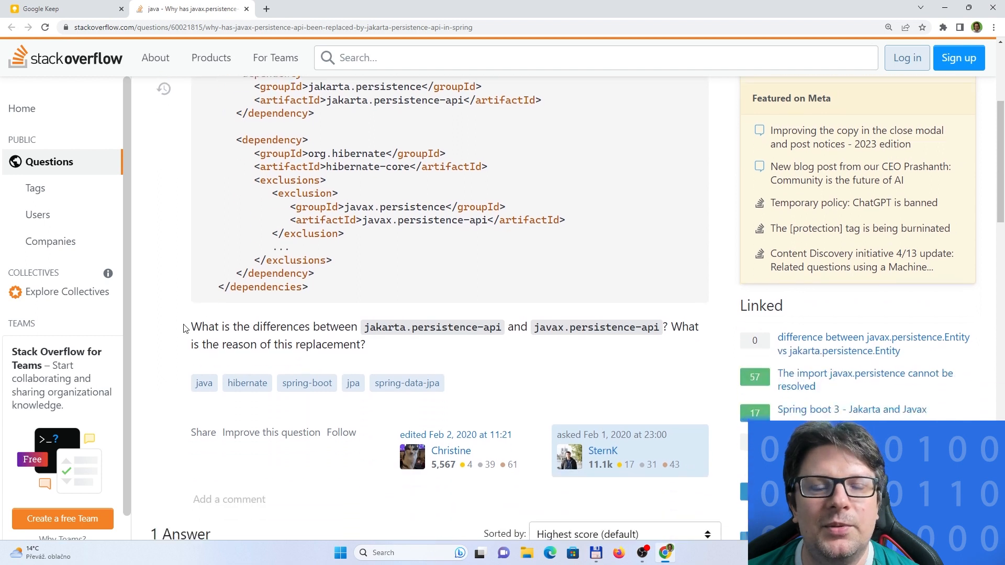
pyautogui.scroll(-3)
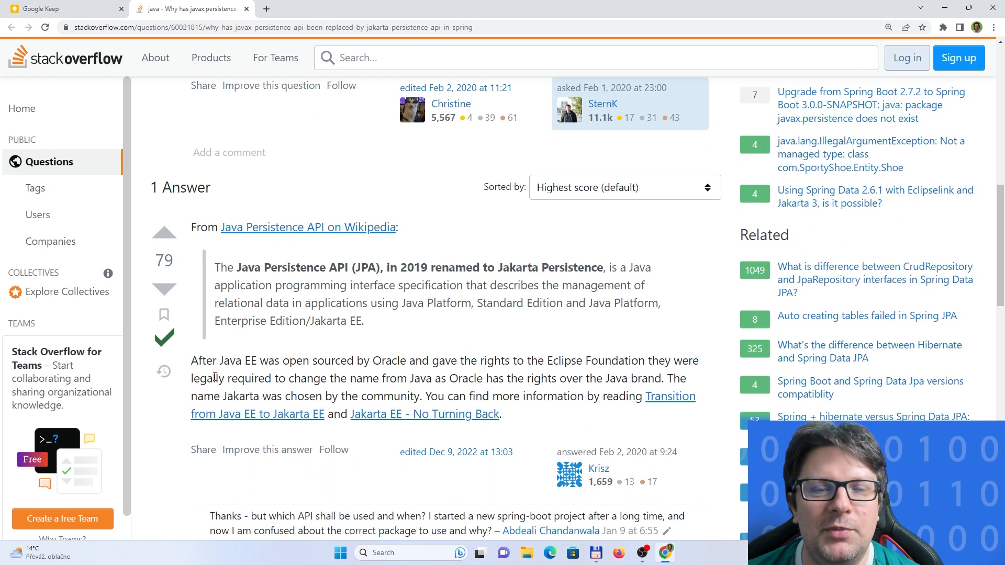
pyautogui.scroll(-3)
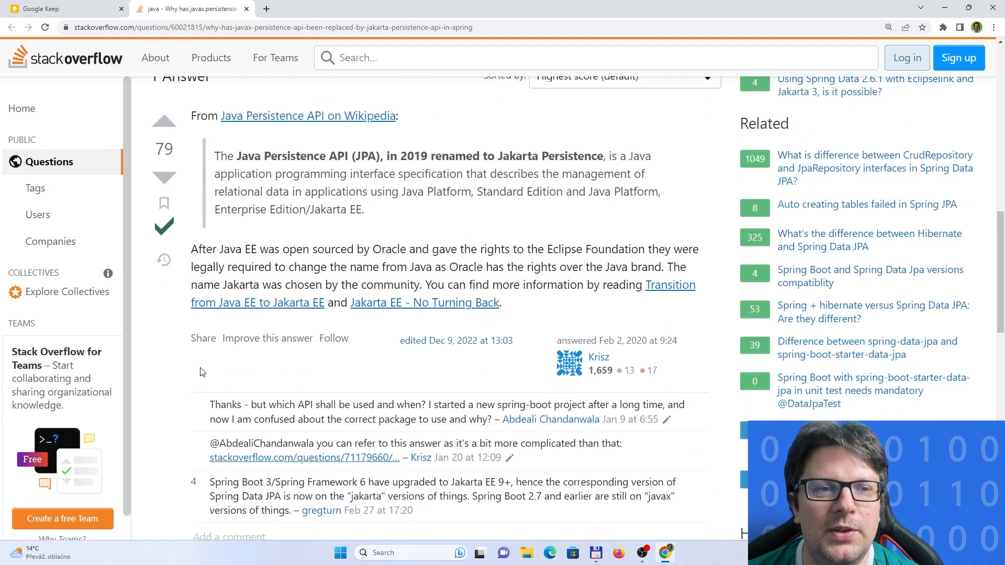
pyautogui.scroll(3)
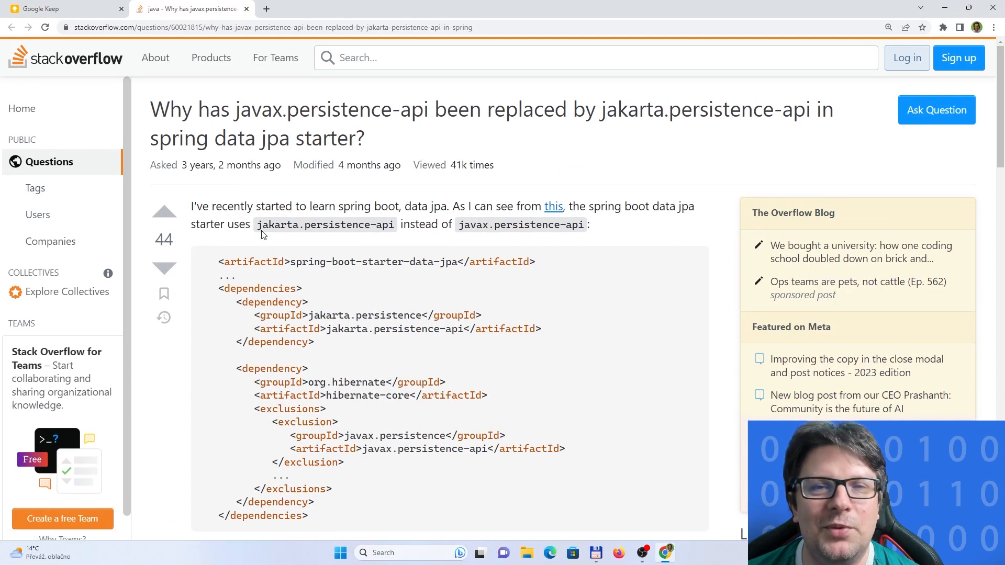
pyautogui.scroll(-3)
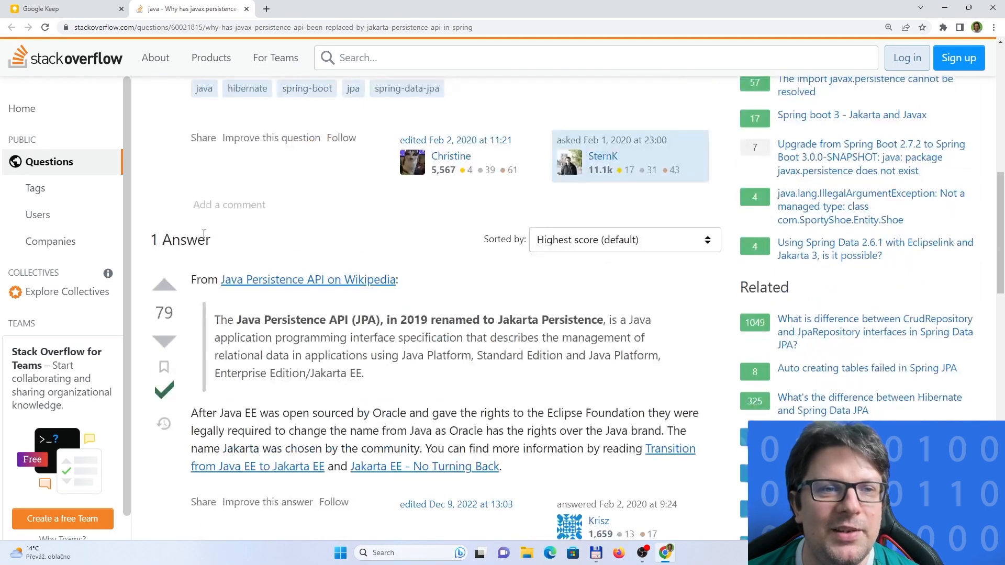
pyautogui.scroll(-3)
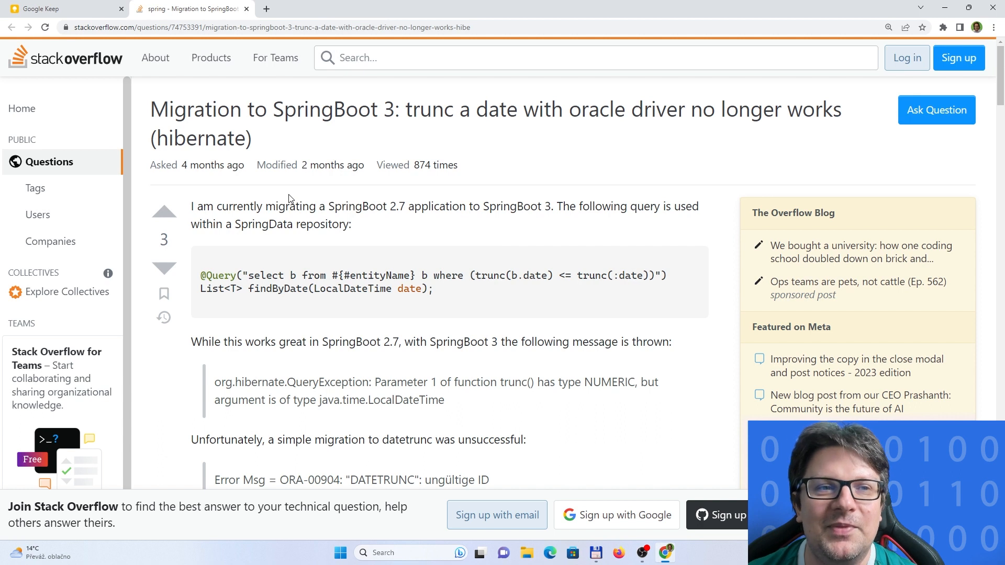
# Step: Read the Oracle trunc-date question and its first answers
pyautogui.scroll(-3)
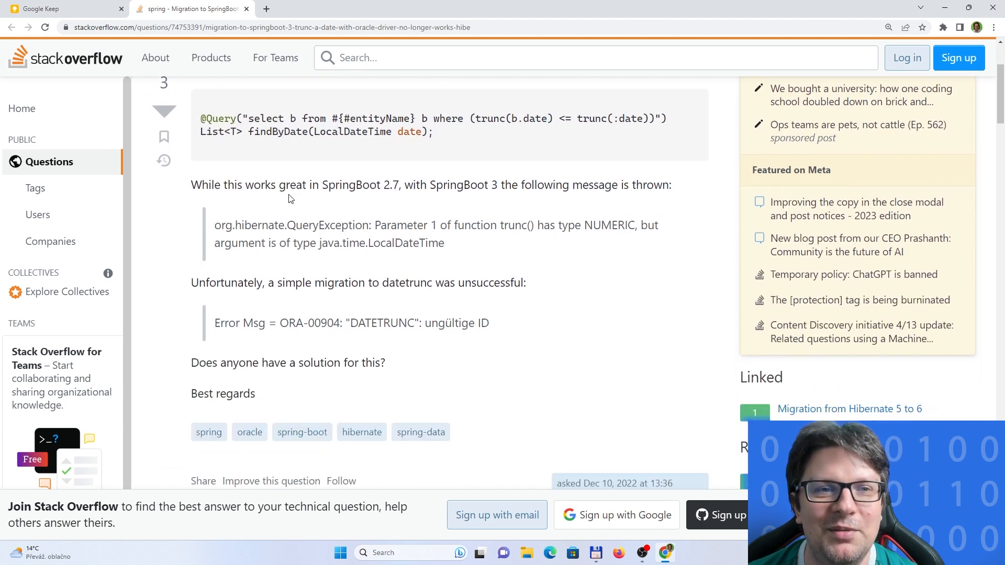
pyautogui.scroll(-3)
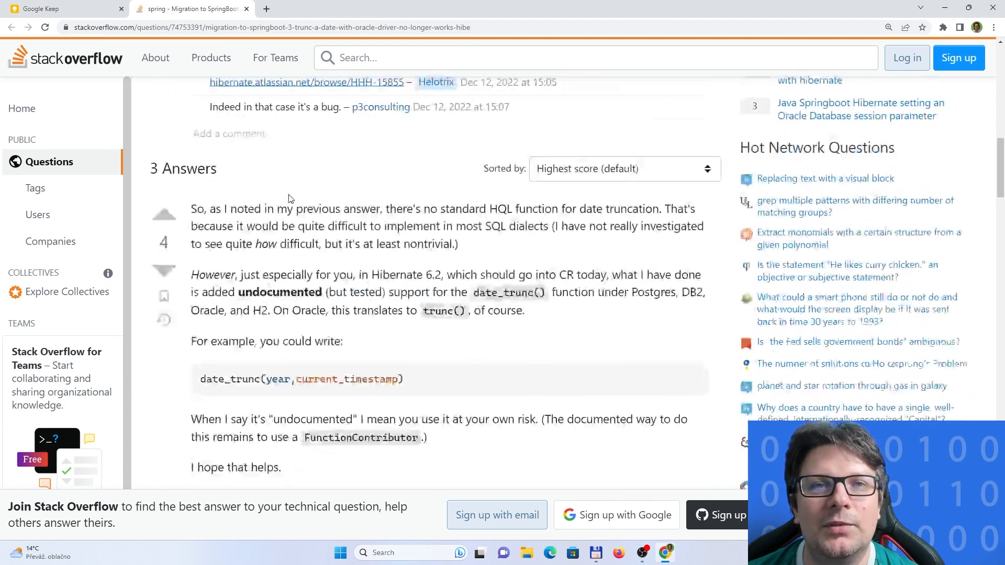
pyautogui.scroll(-3)
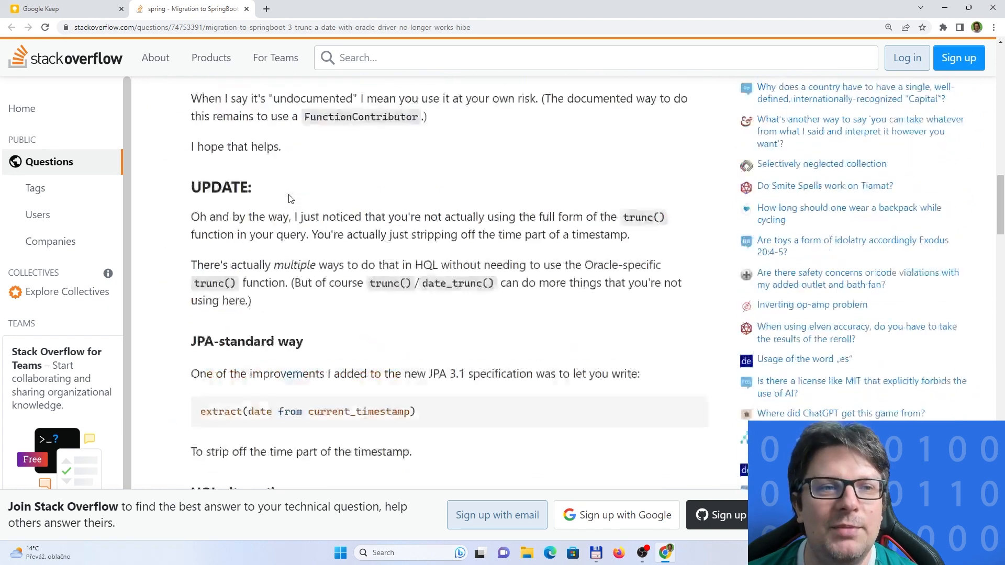
pyautogui.scroll(3)
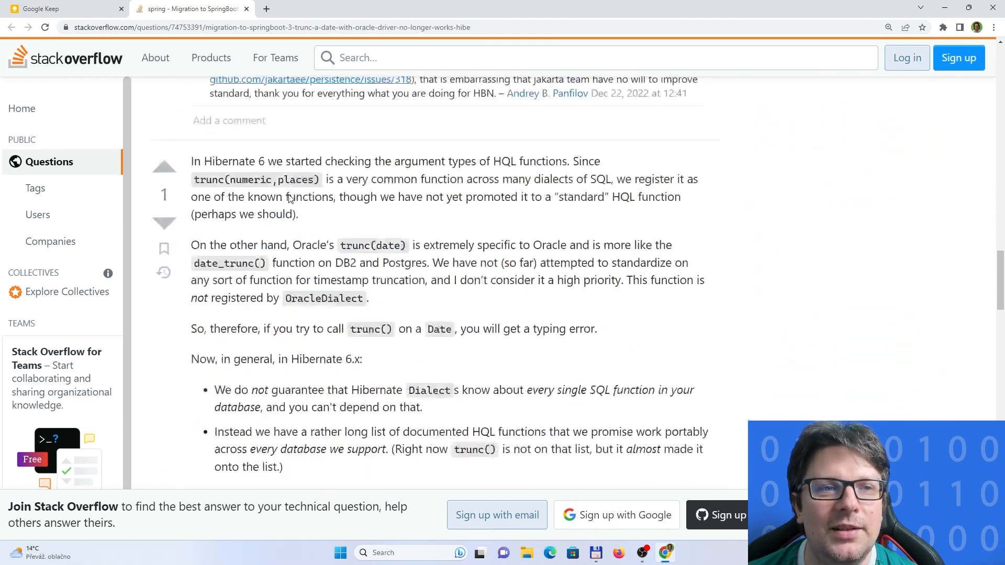
pyautogui.scroll(-3)
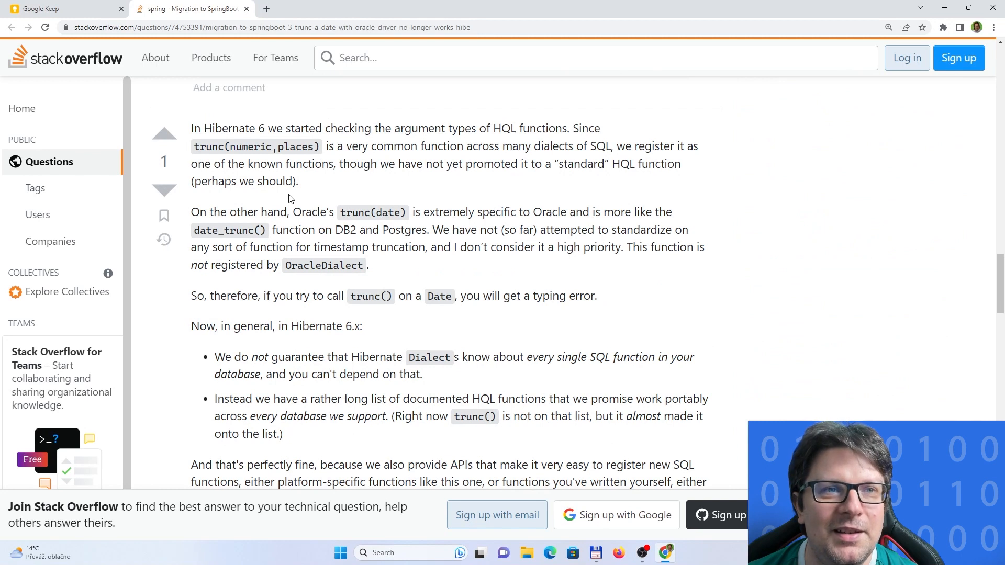
pyautogui.scroll(-3)
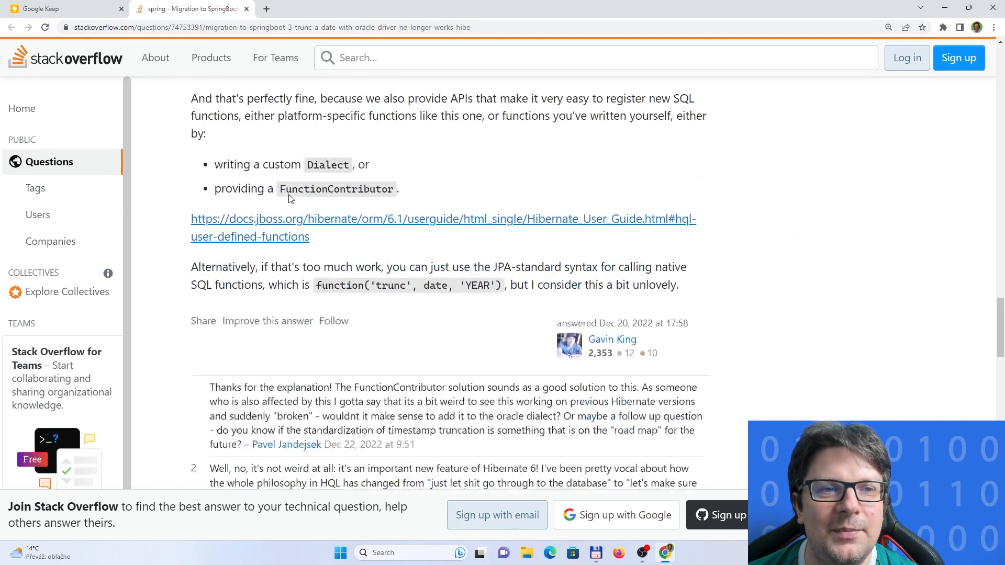
pyautogui.scroll(-3)
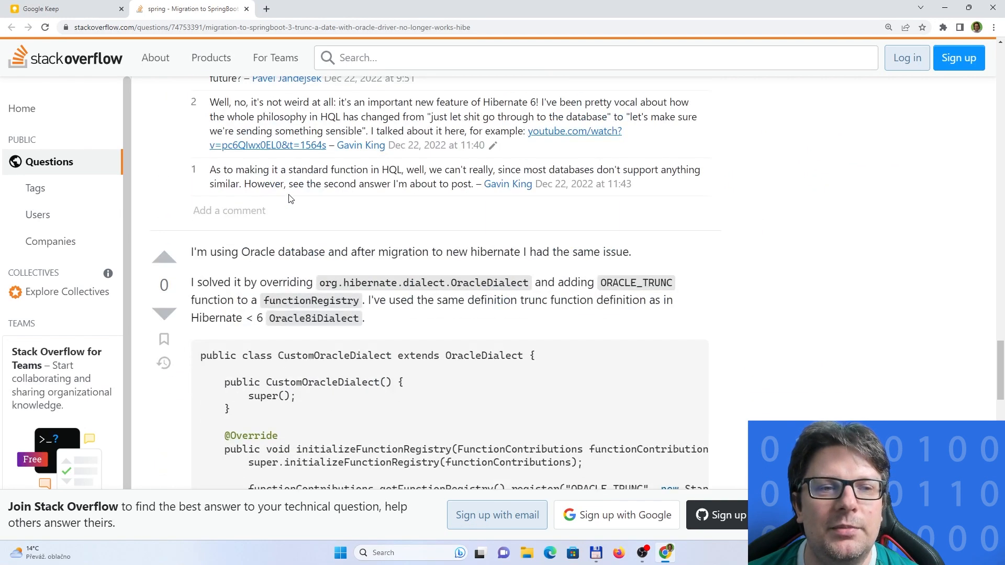
# Step: Read the CustomOracleDialect answer registering ORACLE_TRUNC, then scroll back up
pyautogui.scroll(-3)
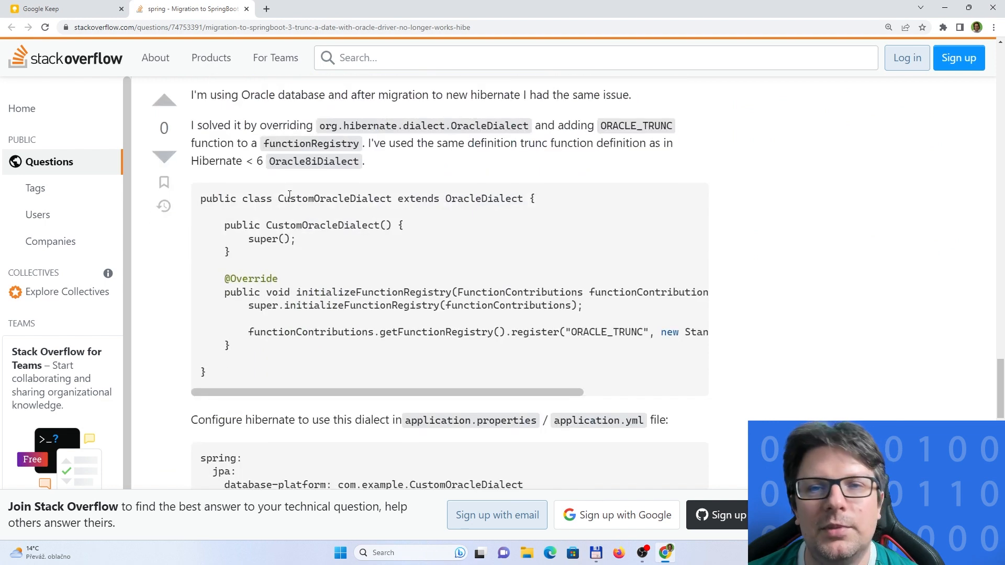
pyautogui.scroll(-3)
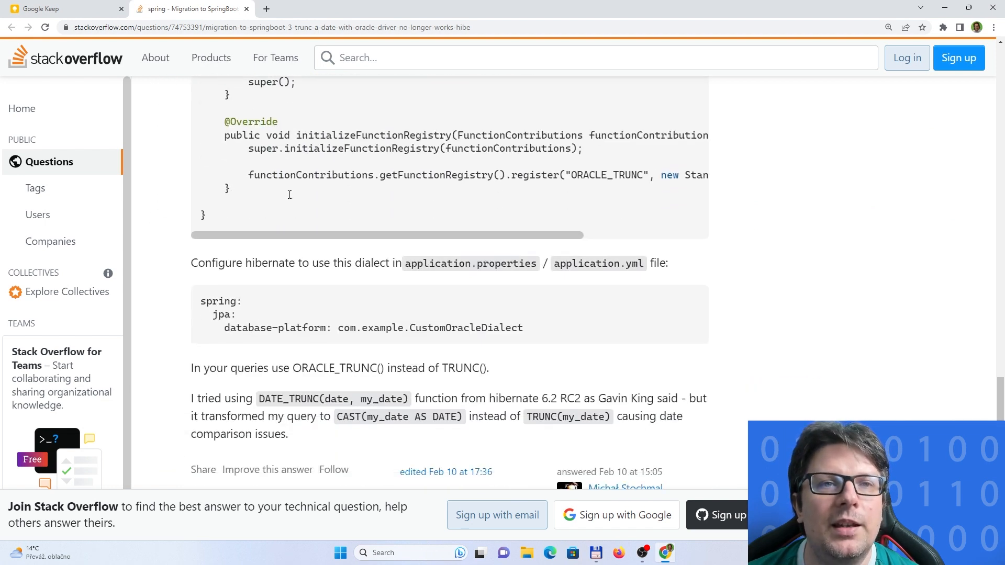
pyautogui.scroll(3)
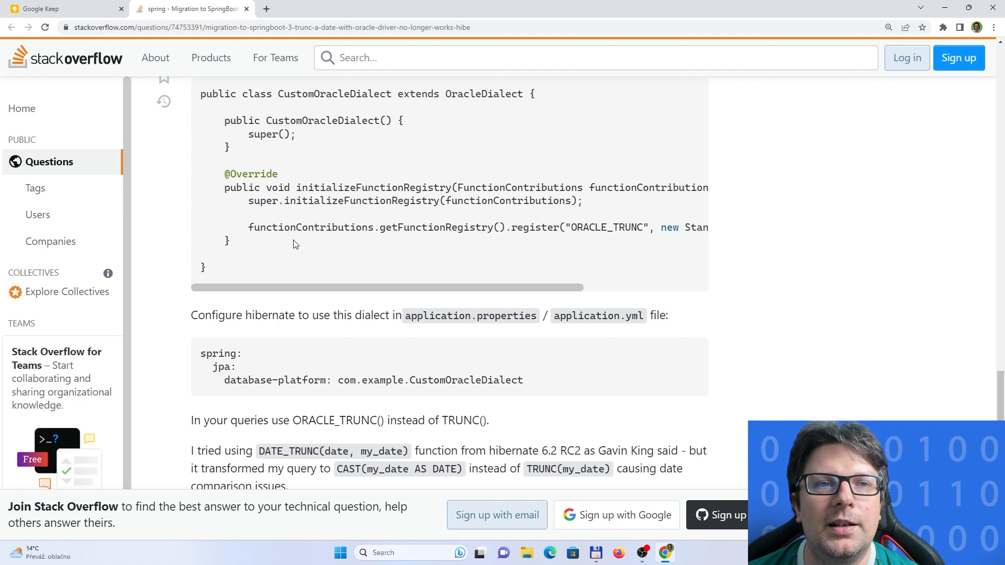
pyautogui.moveTo(385, 297)
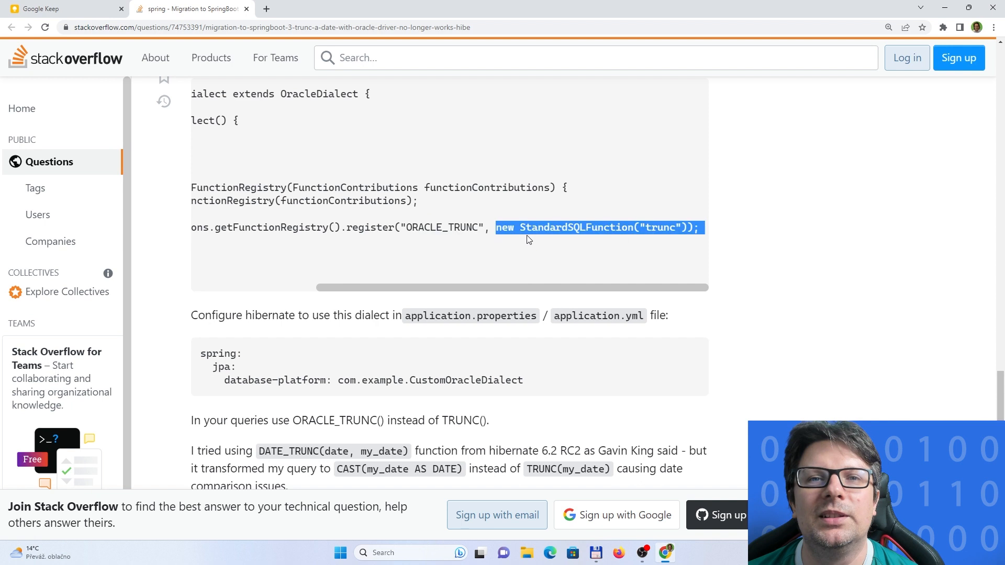
pyautogui.hscroll(-3)
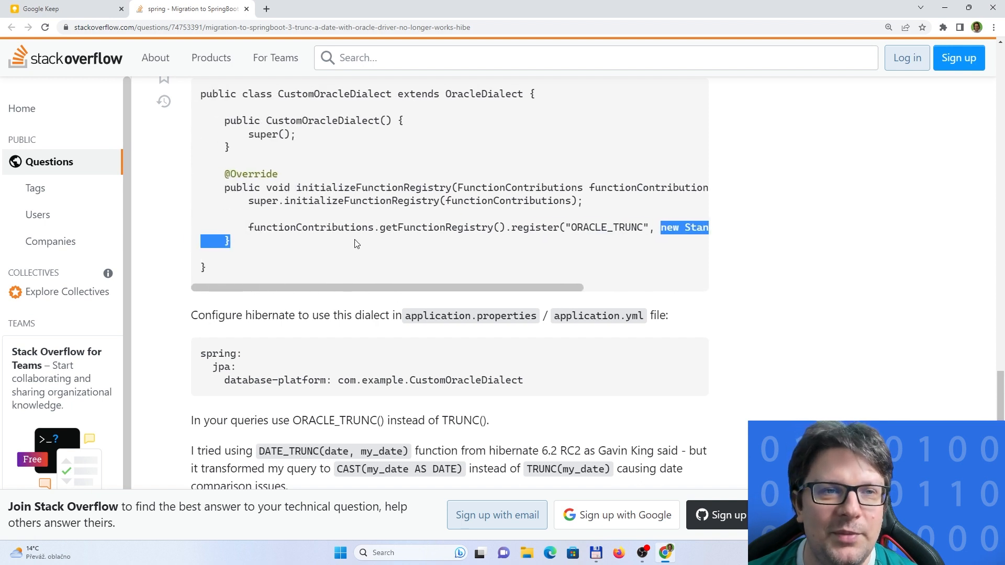
pyautogui.scroll(3)
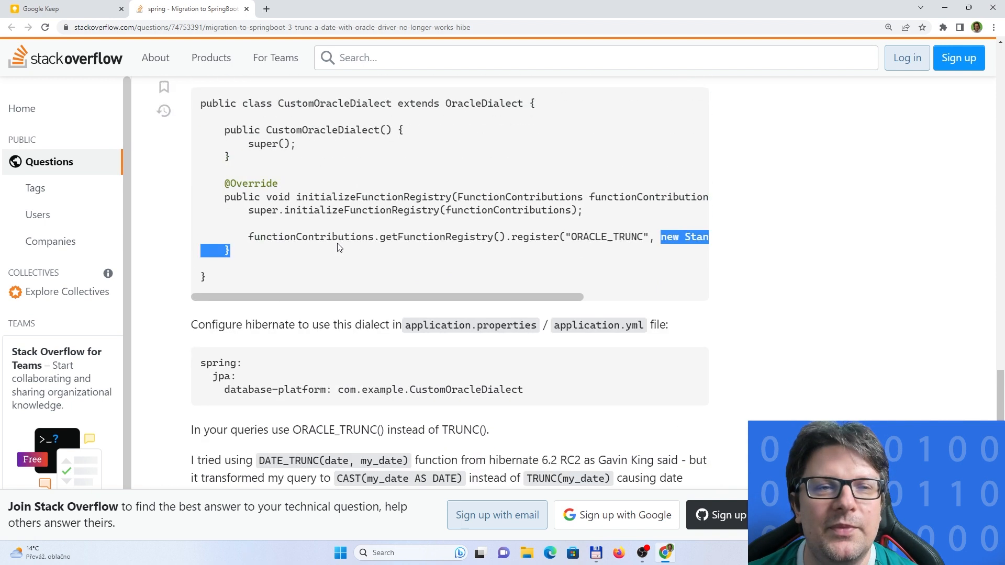
pyautogui.scroll(3)
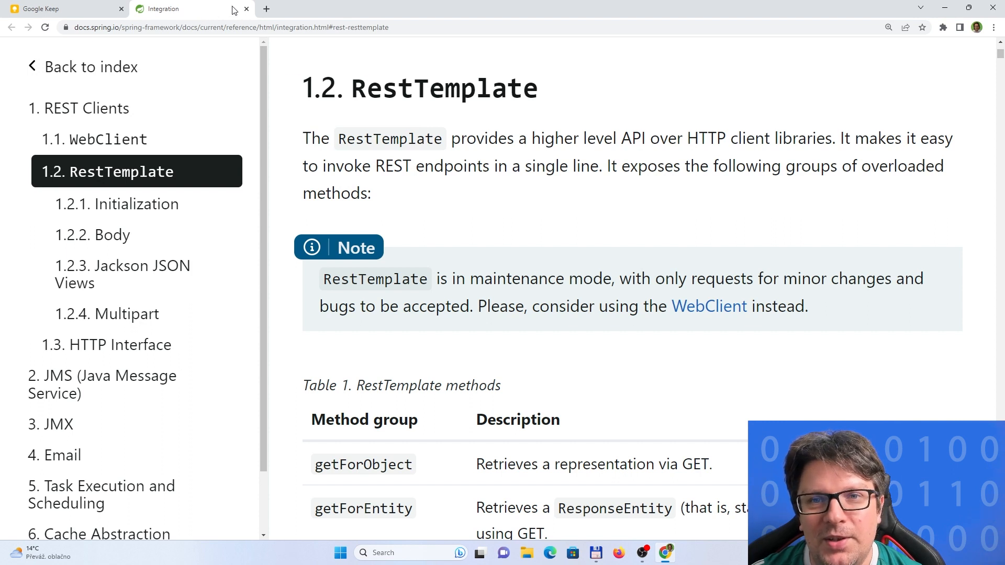
pyautogui.moveTo(502, 174)
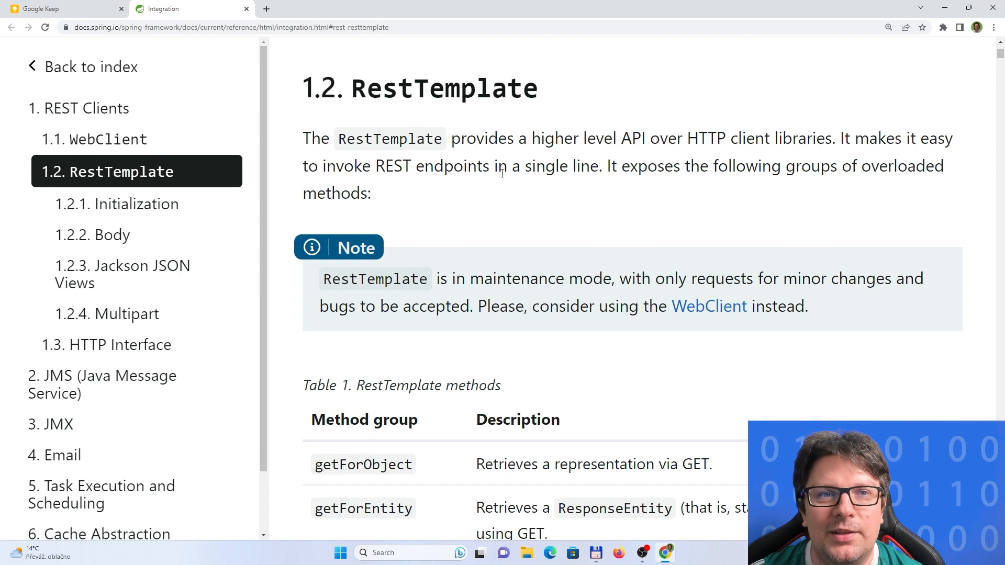
pyautogui.scroll(-3)
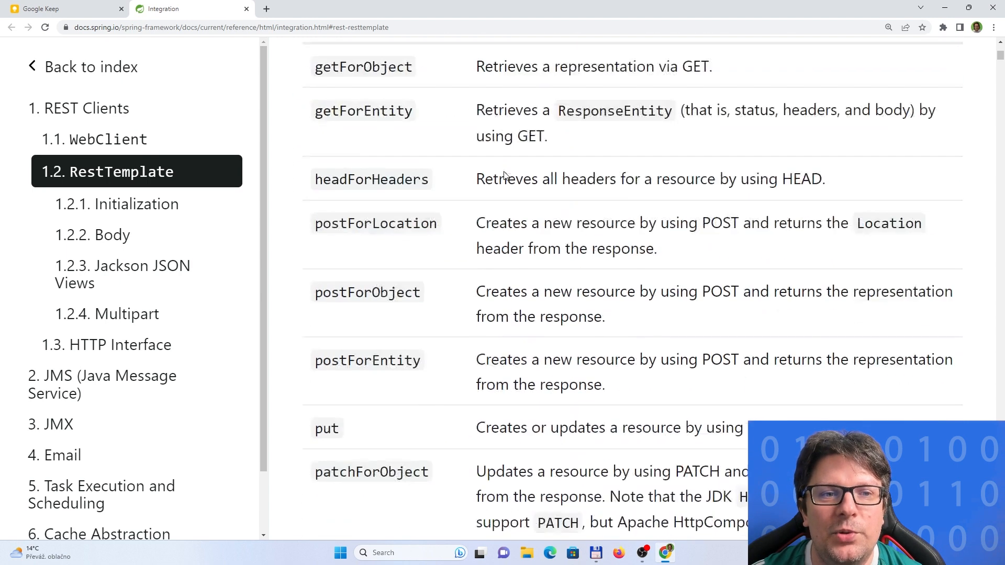
pyautogui.scroll(-3)
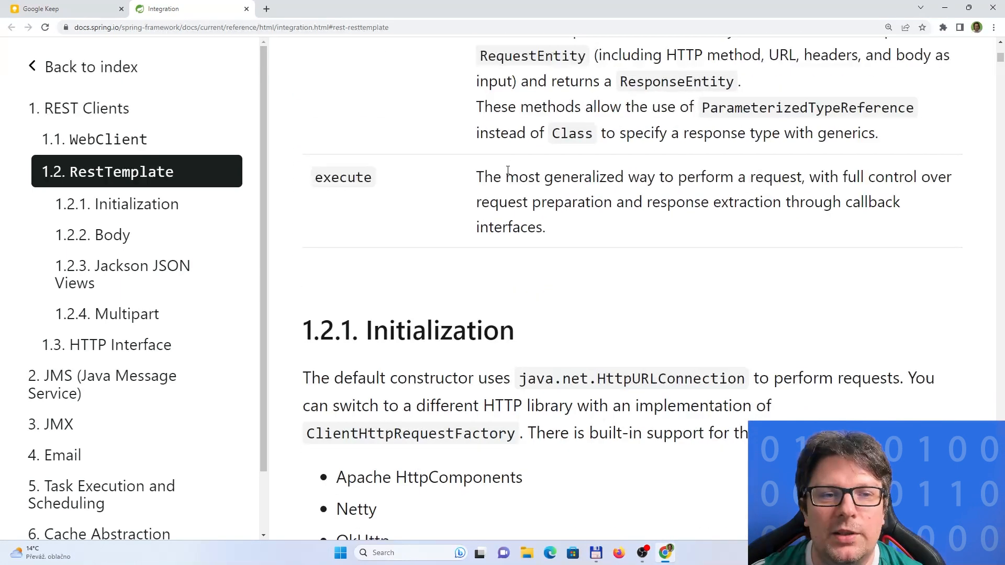
pyautogui.scroll(-3)
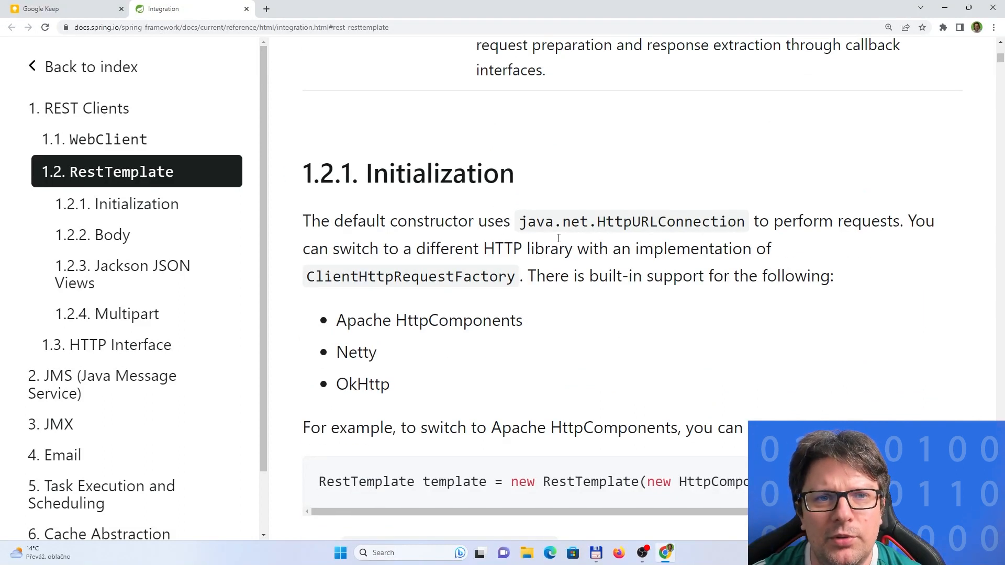
pyautogui.moveTo(392, 338)
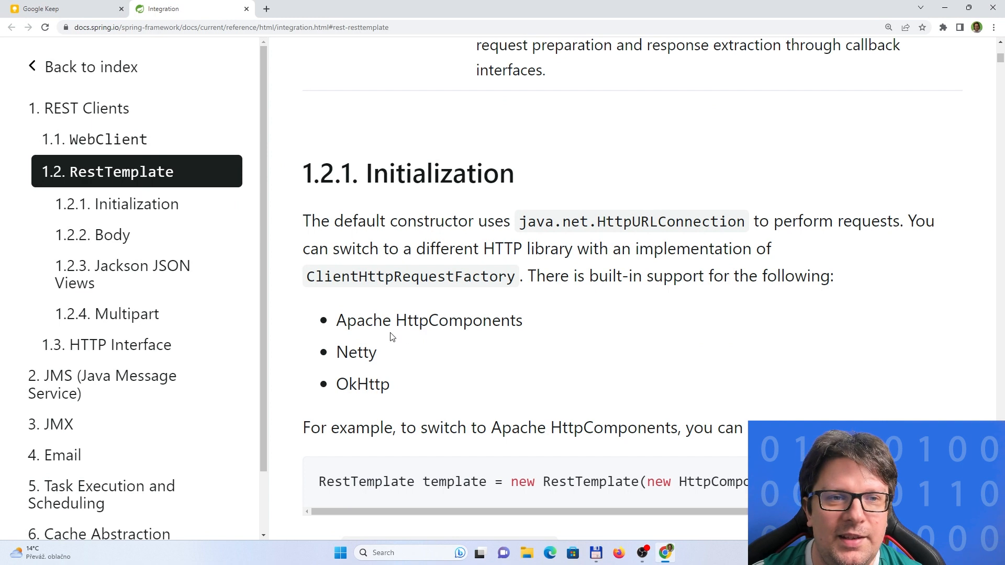
pyautogui.moveTo(498, 319)
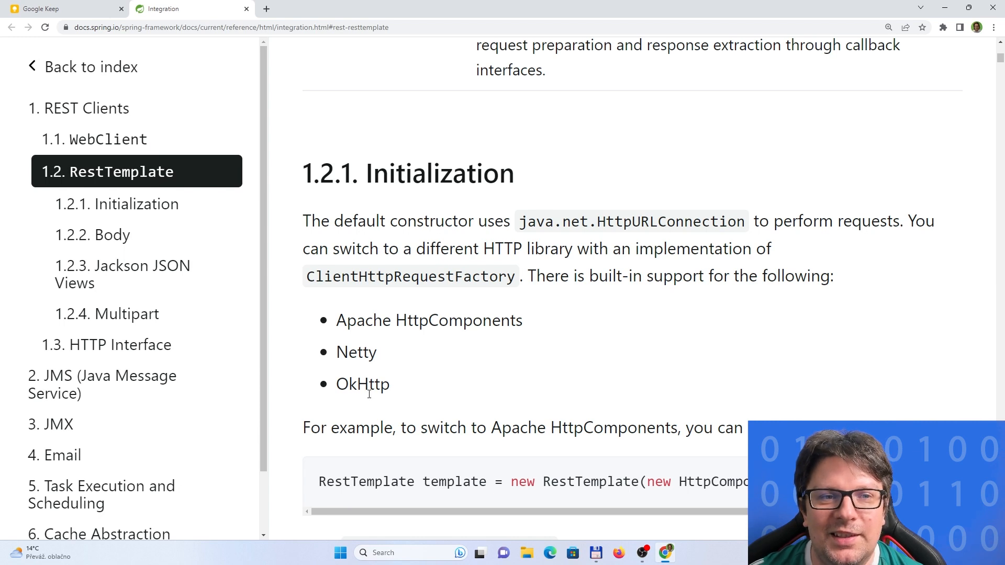
pyautogui.moveTo(735, 237)
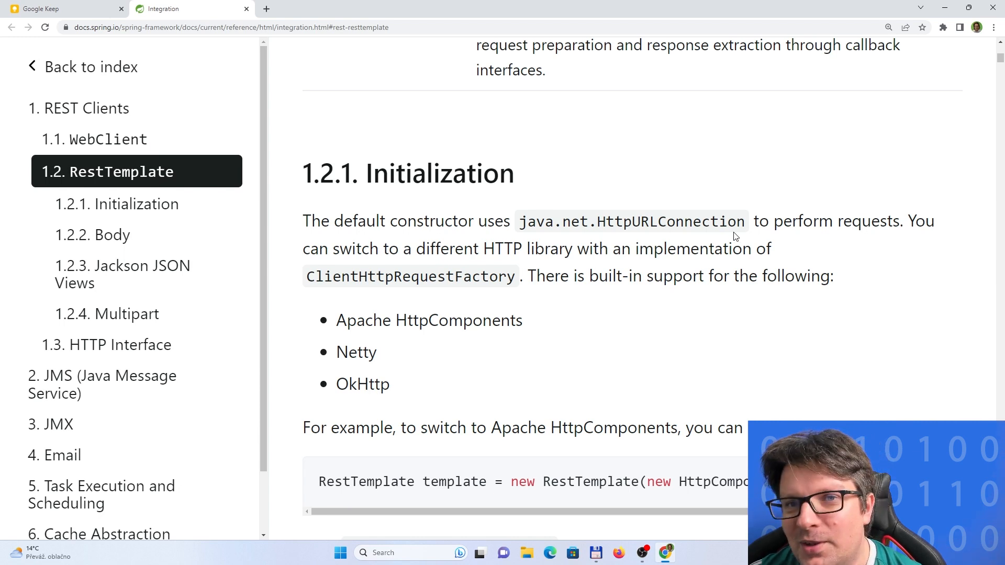
pyautogui.doubleClick(670, 221)
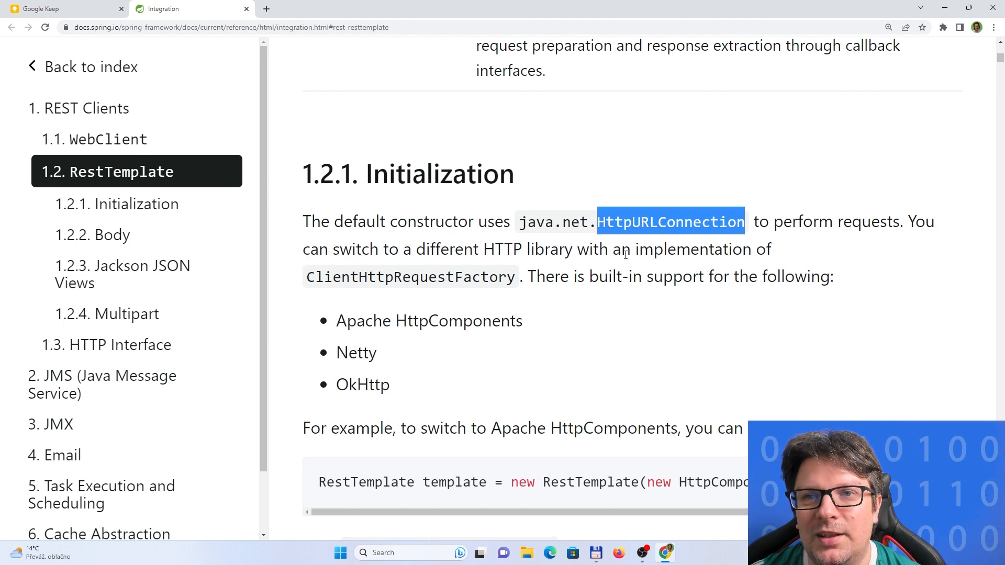
pyautogui.scroll(3)
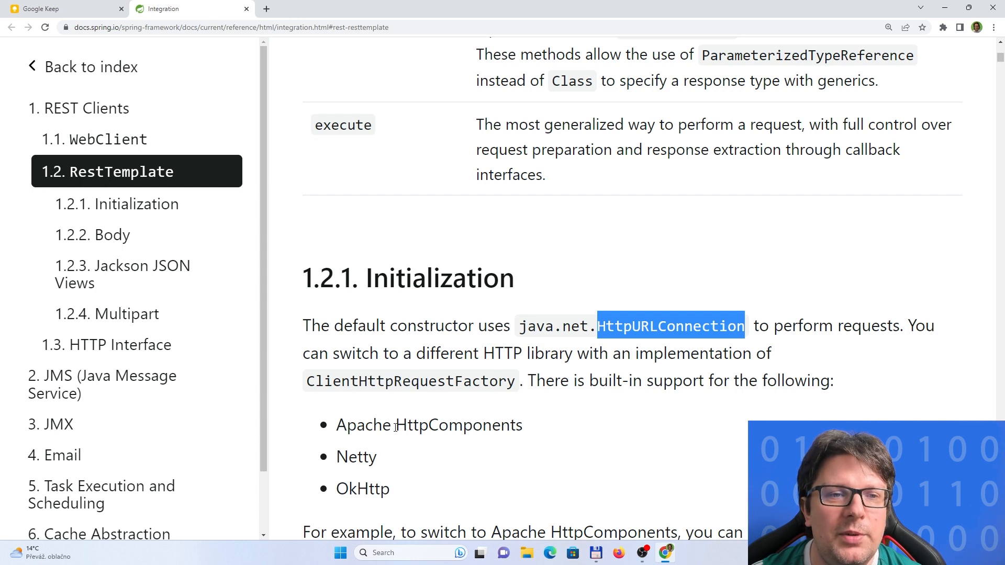
pyautogui.moveTo(410, 425)
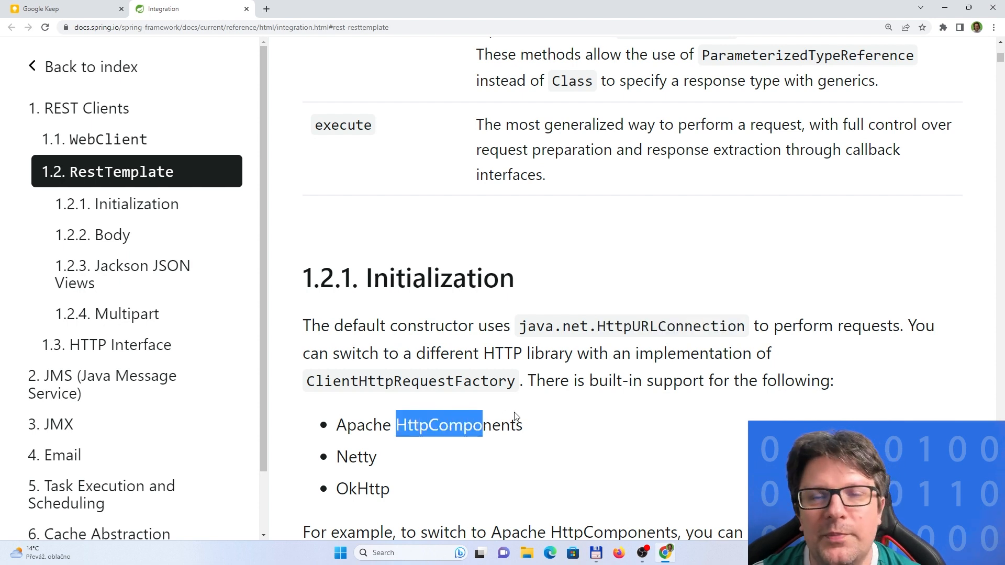
pyautogui.scroll(-3)
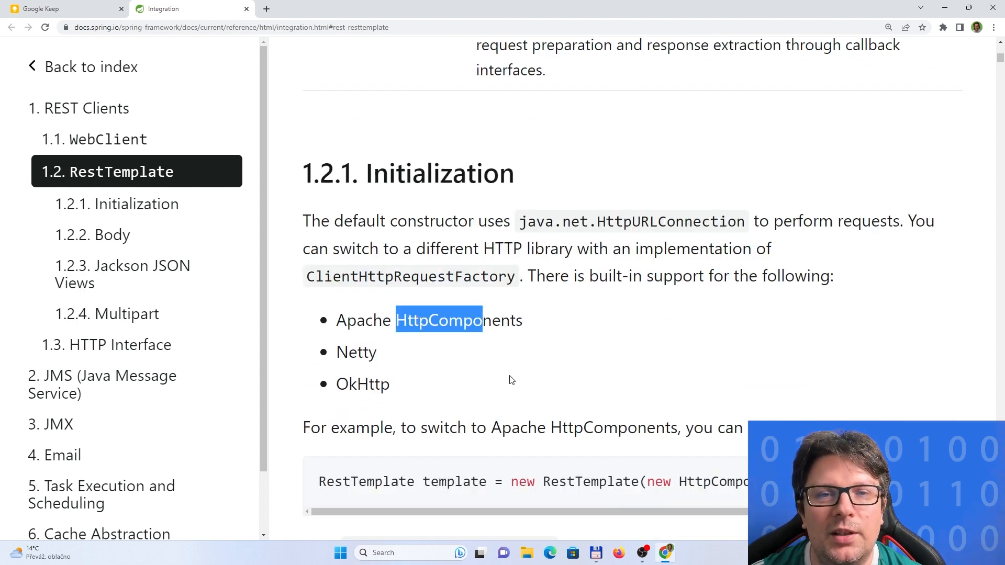
pyautogui.moveTo(487, 365)
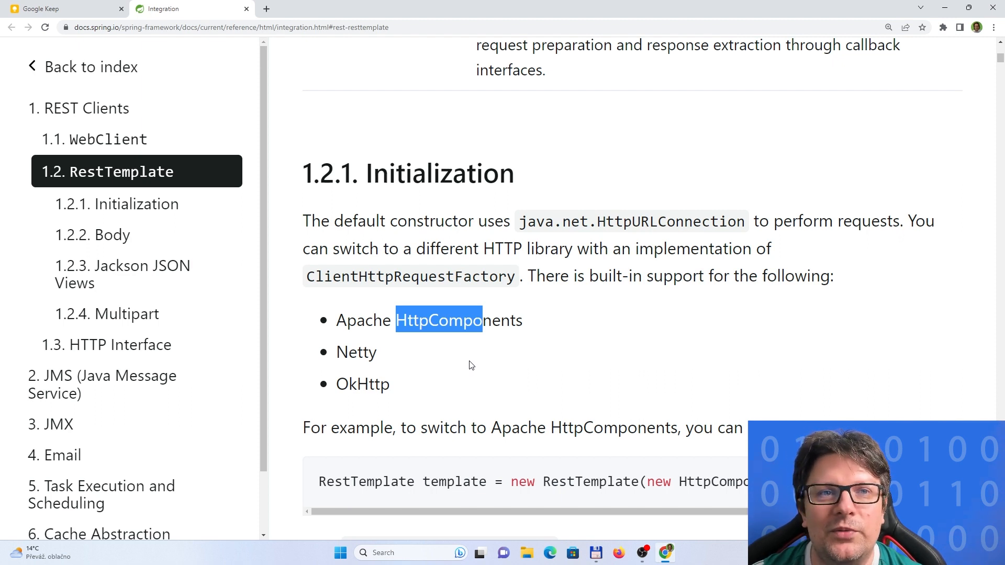
pyautogui.scroll(3)
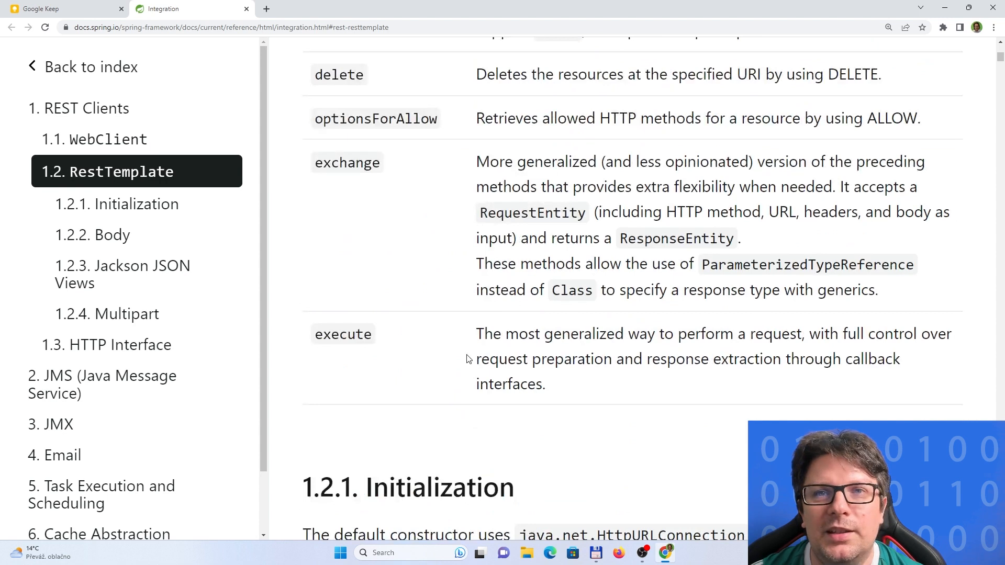
pyautogui.scroll(3)
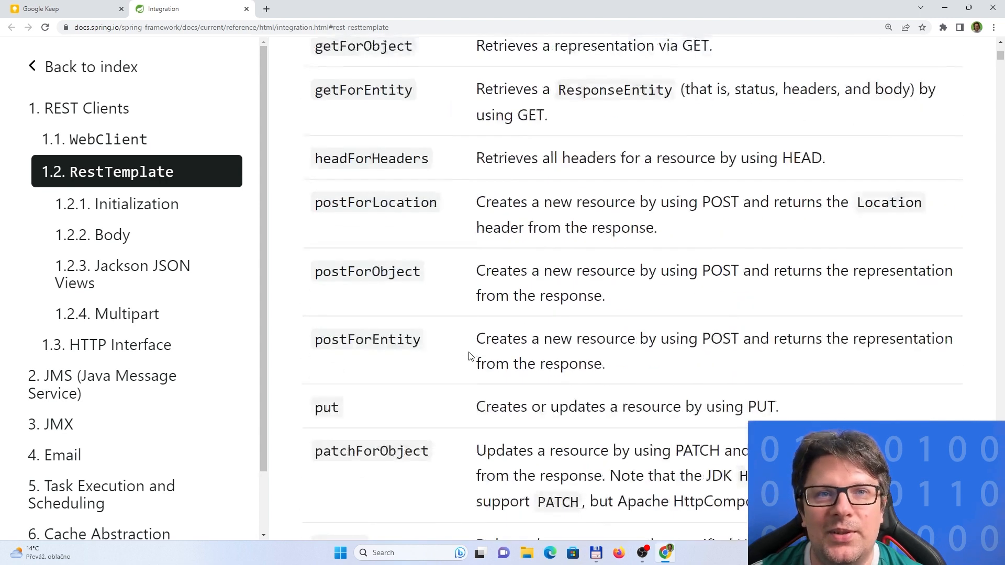
pyautogui.scroll(3)
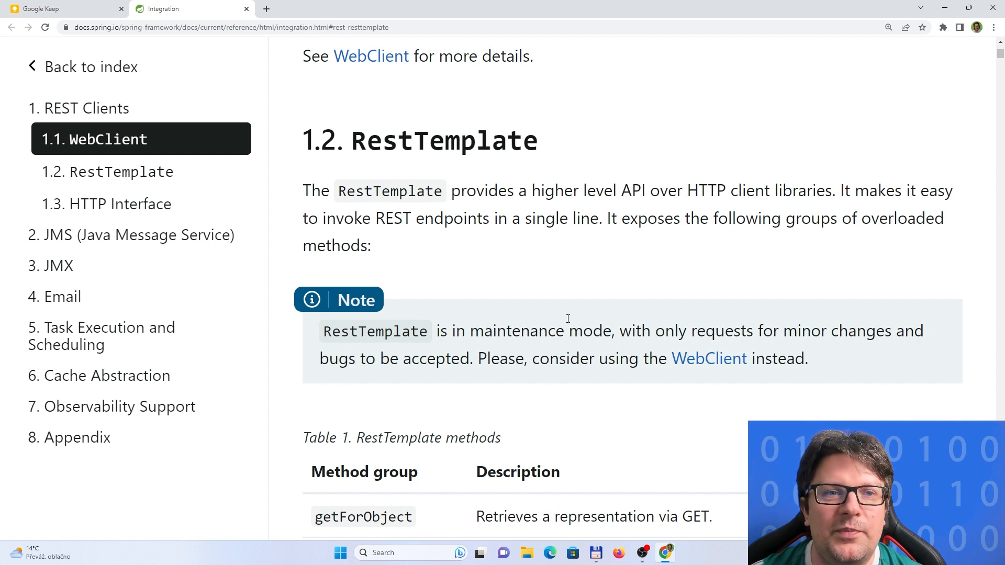
pyautogui.moveTo(561, 319)
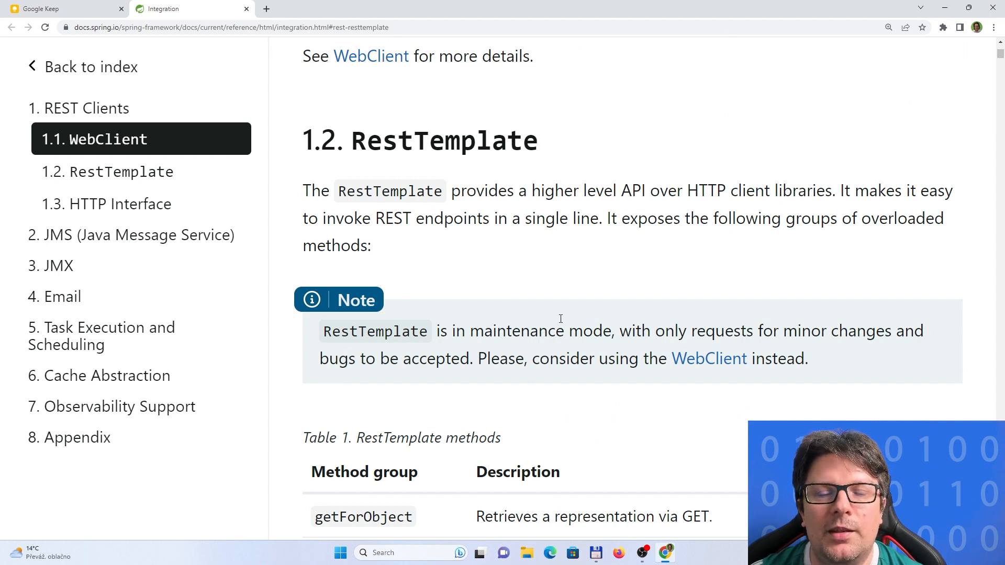
pyautogui.moveTo(709, 358)
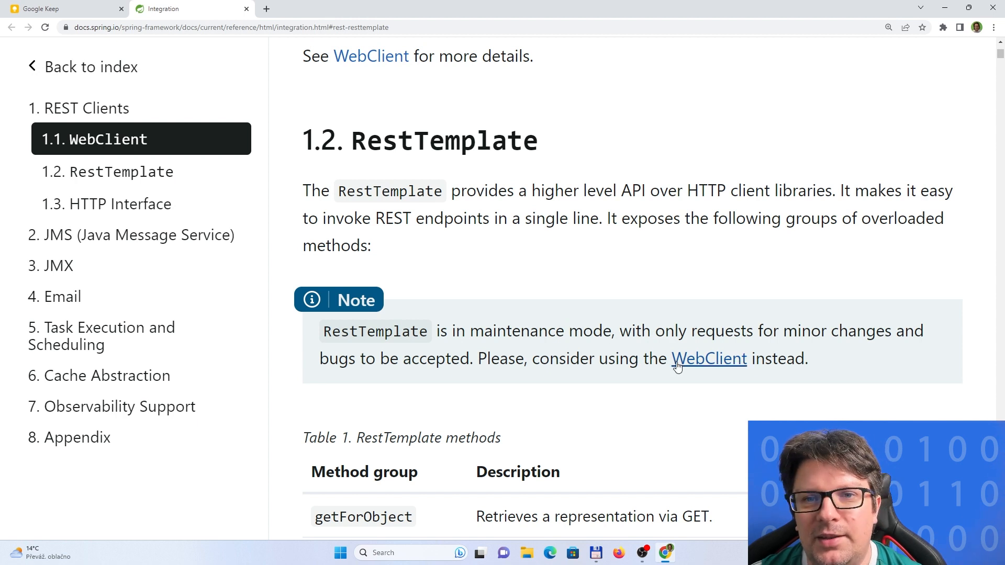
pyautogui.moveTo(471, 276)
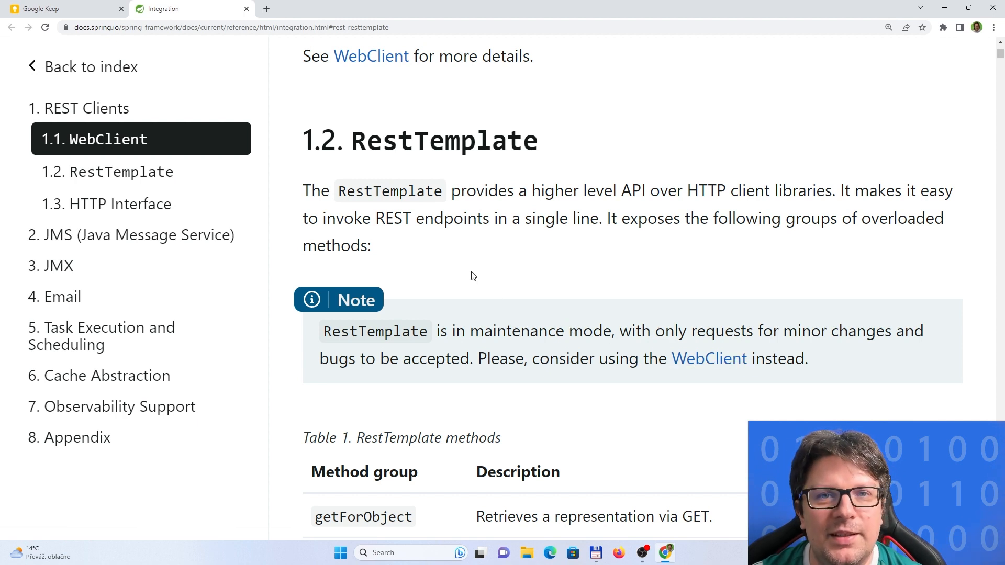
pyautogui.moveTo(466, 273)
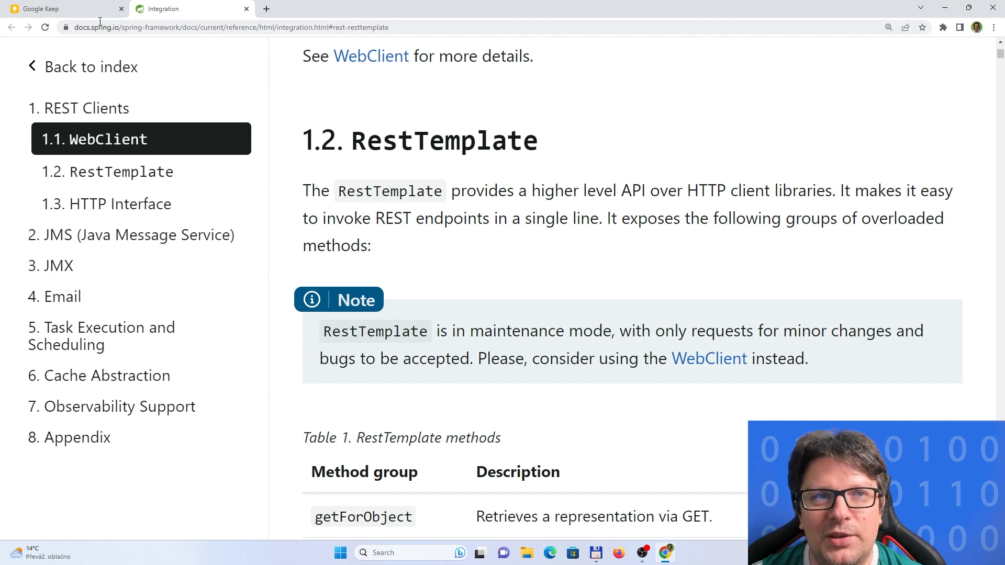
pyautogui.click(62, 297)
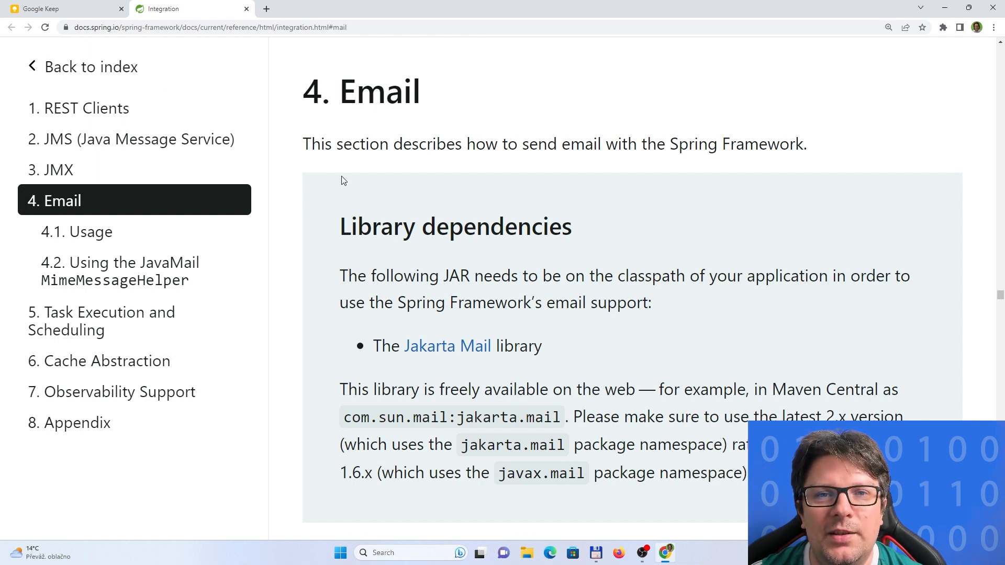
# Step: Read past the JavaMailSender paragraph to 4.1 Usage and 4.1.1 Basic MailSender usage
pyautogui.scroll(-3)
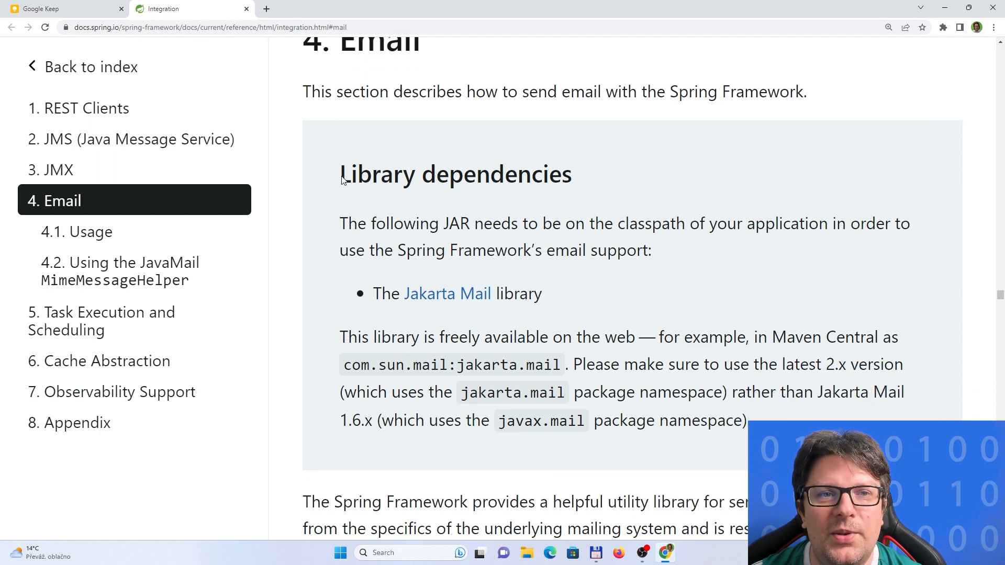
pyautogui.scroll(-3)
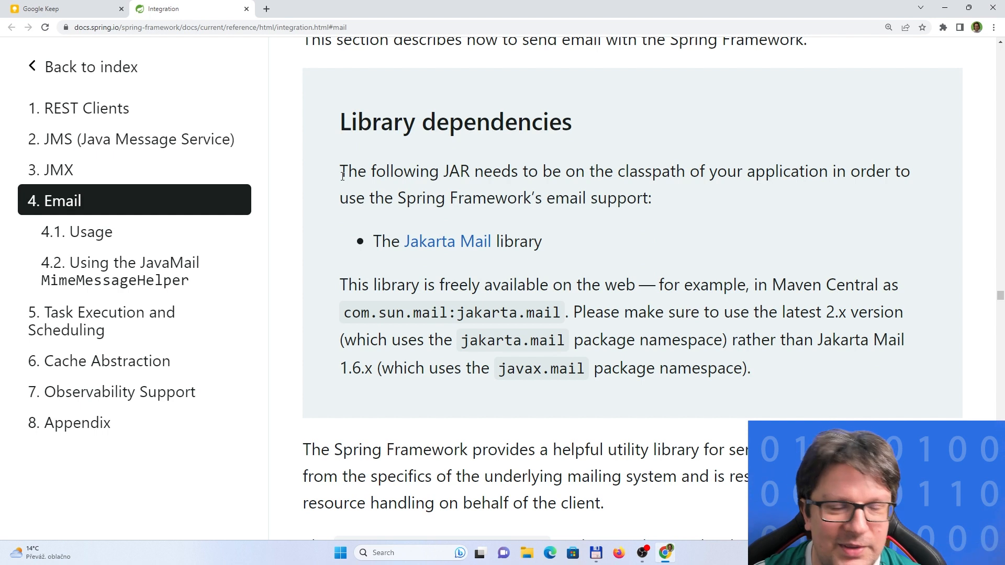
pyautogui.moveTo(386, 158)
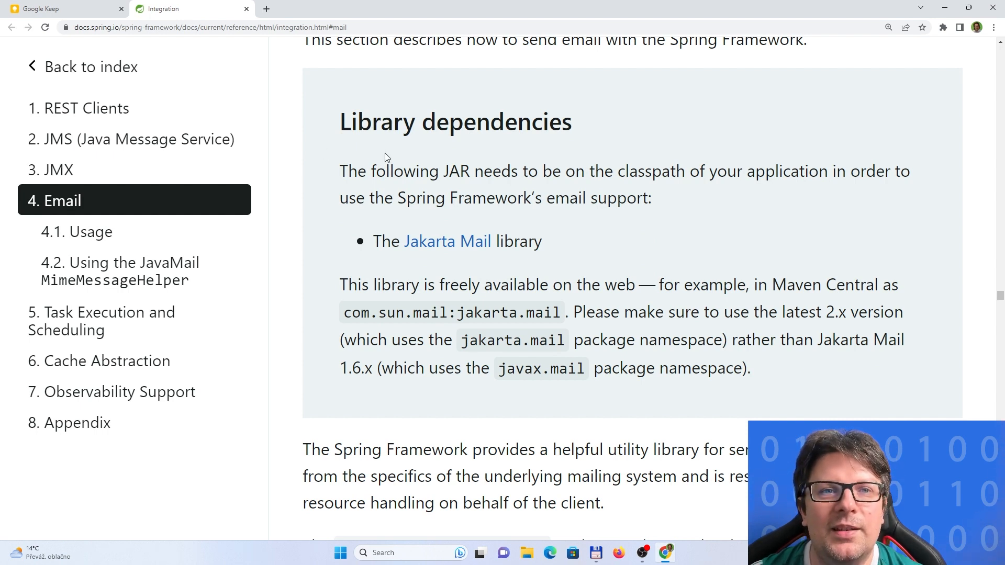
pyautogui.moveTo(468, 200)
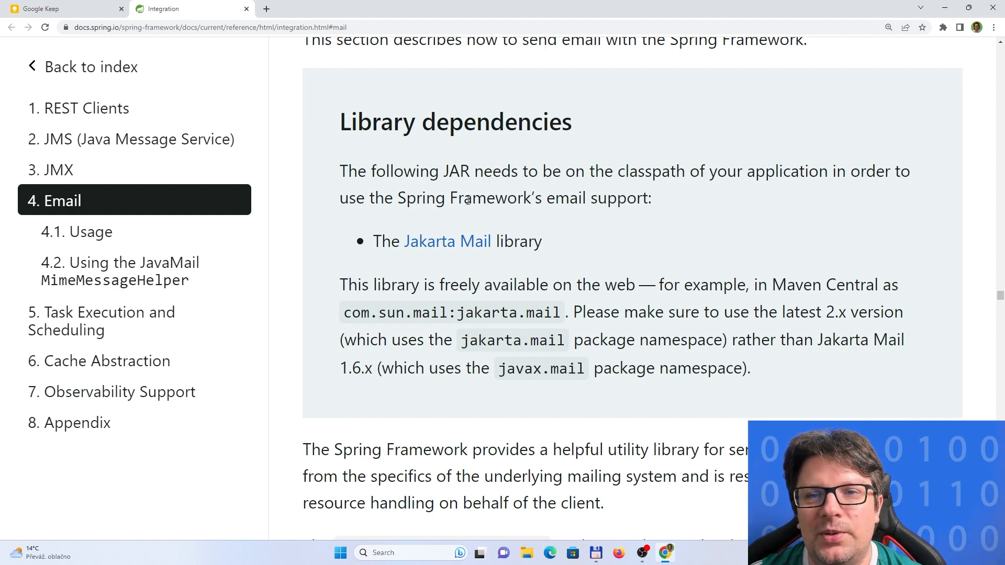
pyautogui.scroll(-3)
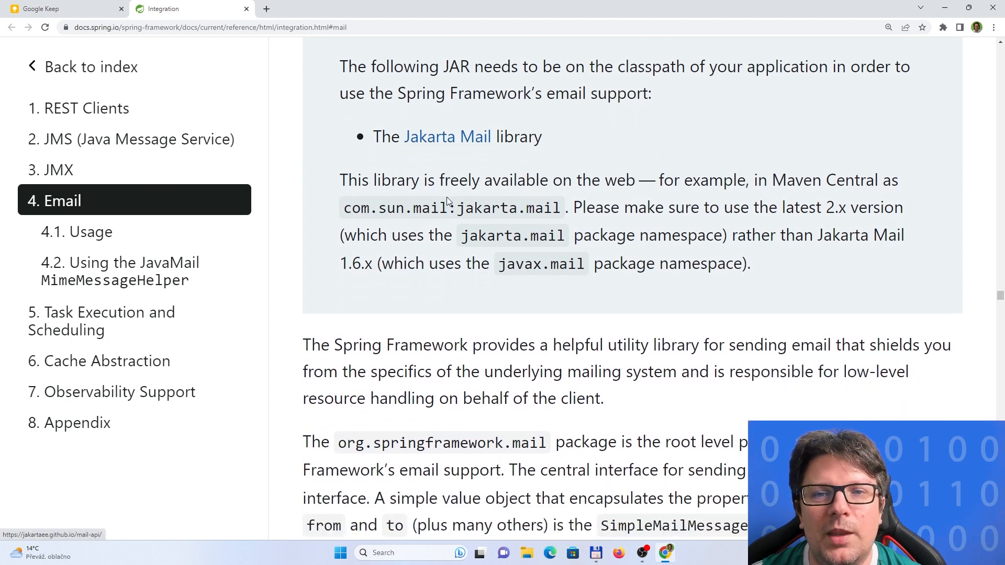
pyautogui.scroll(3)
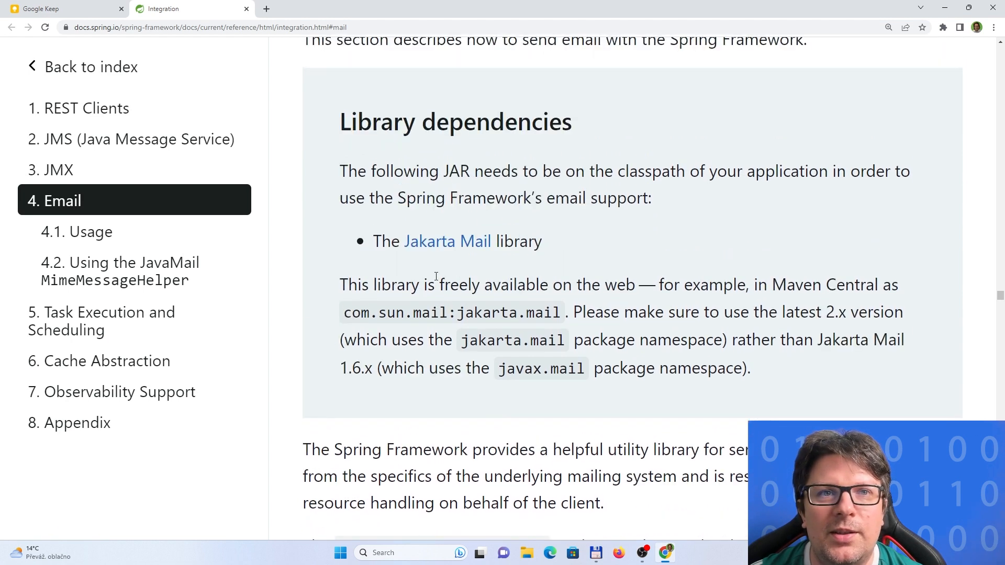
pyautogui.scroll(3)
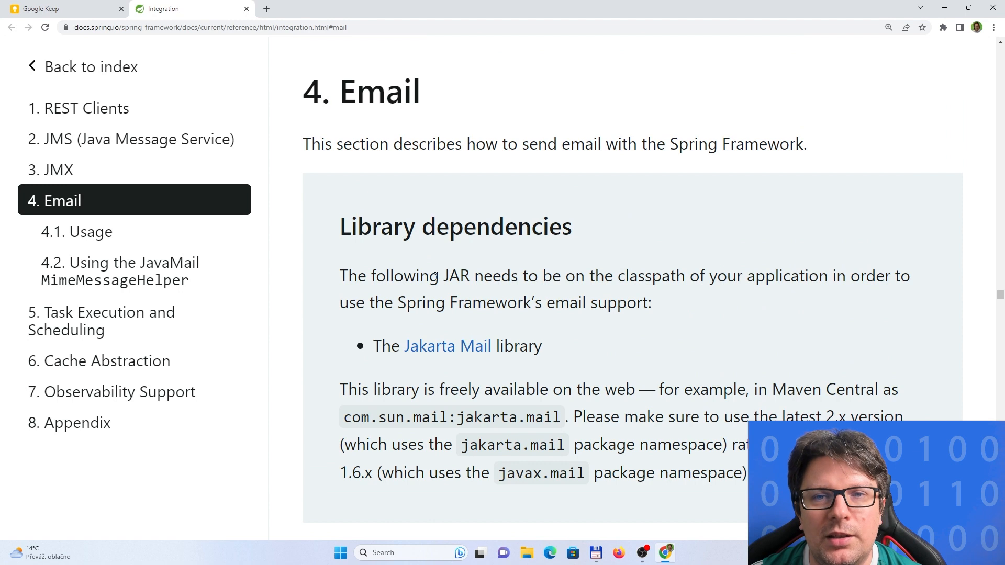
pyautogui.scroll(-3)
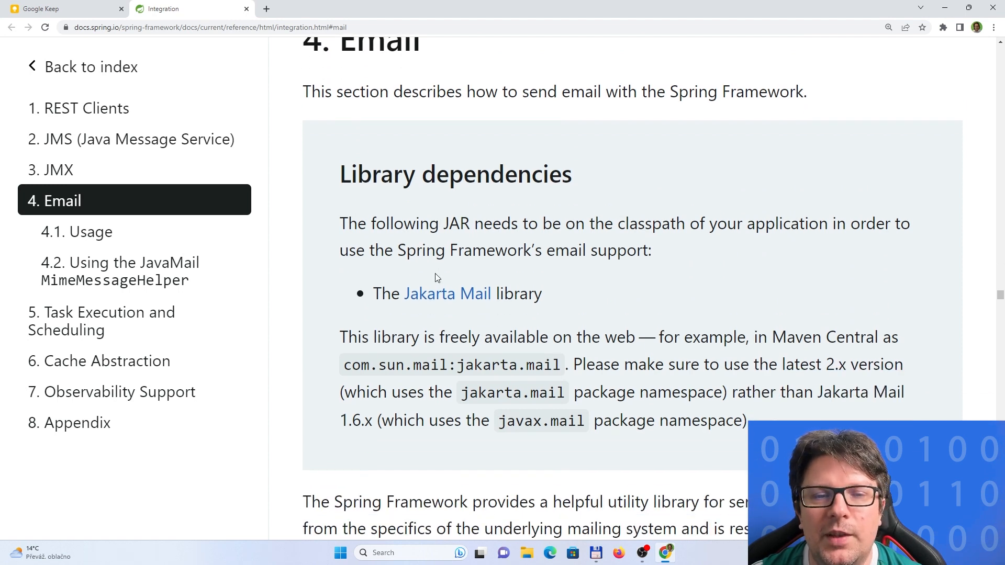
pyautogui.scroll(-3)
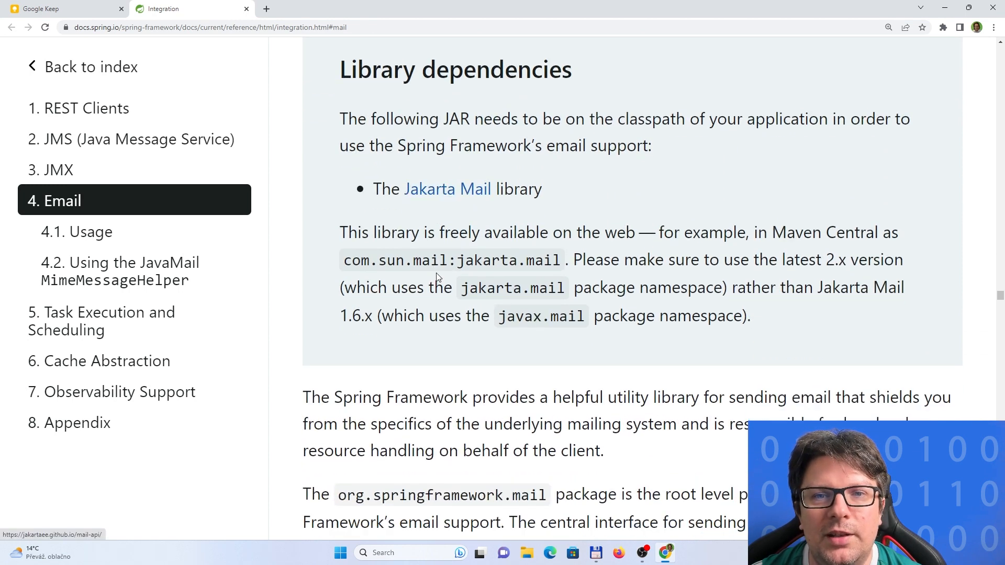
pyautogui.scroll(-3)
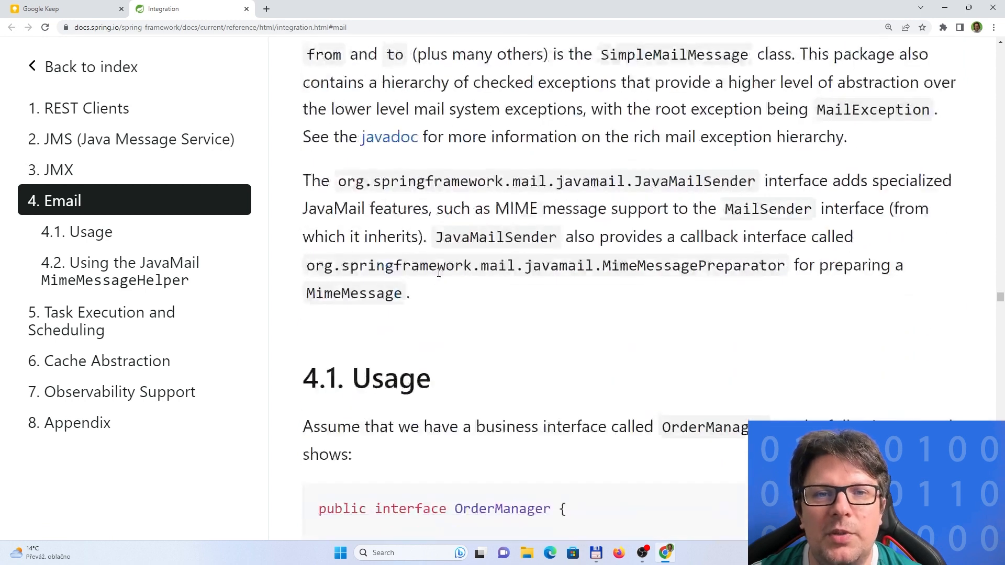
pyautogui.scroll(-3)
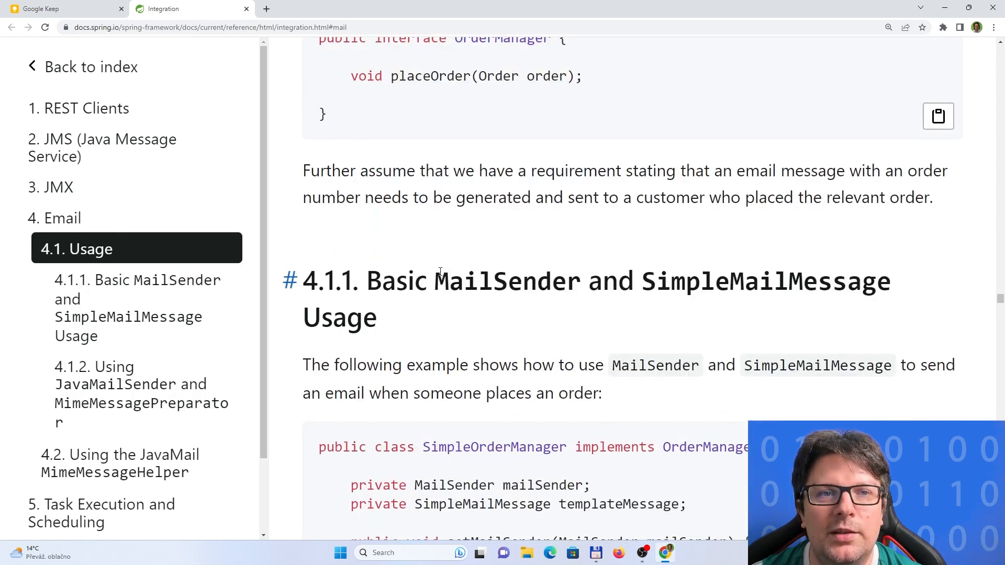
pyautogui.scroll(-3)
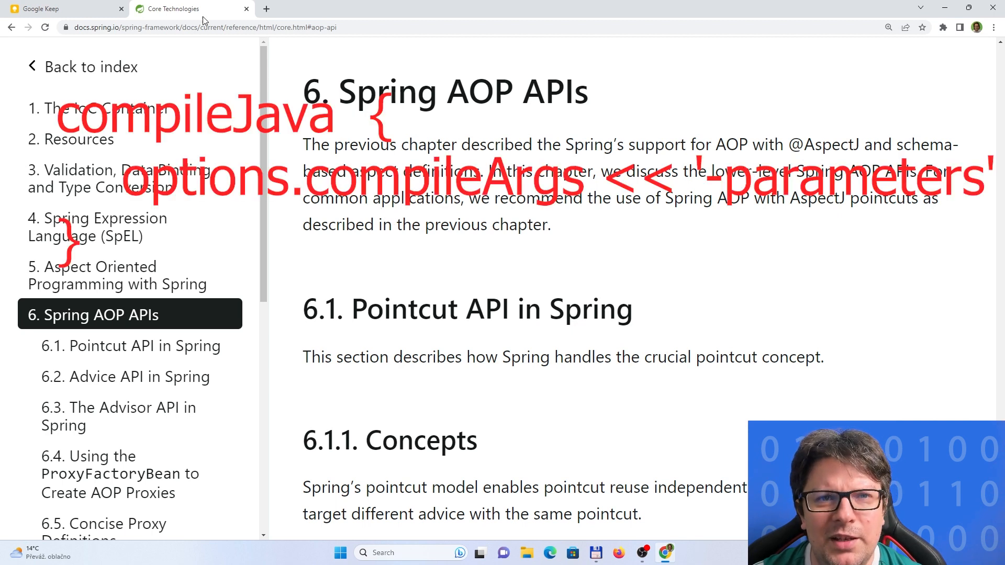
pyautogui.moveTo(306, 123)
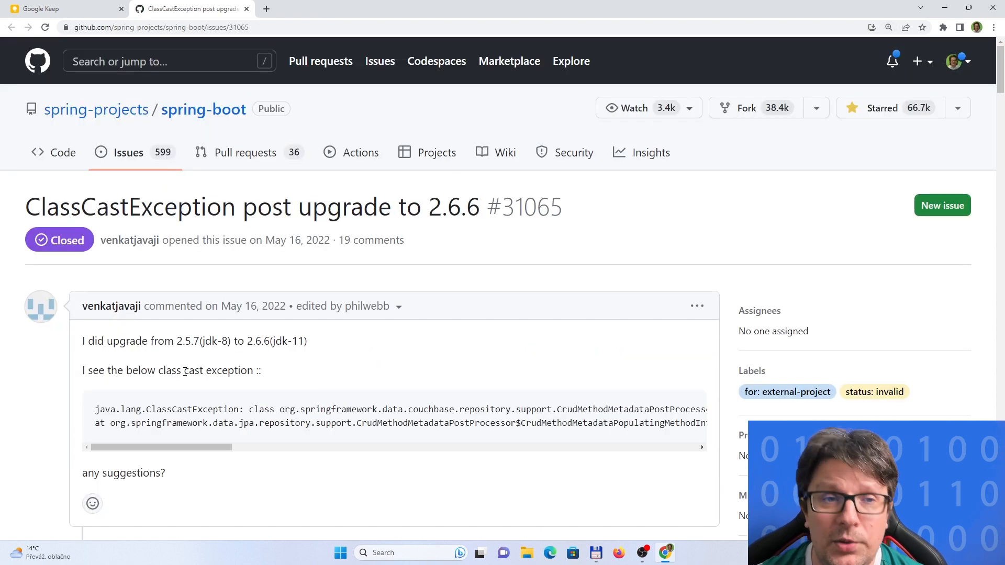
# Step: Read issue #31065's stack trace and replies, then return to the original report
pyautogui.scroll(-3)
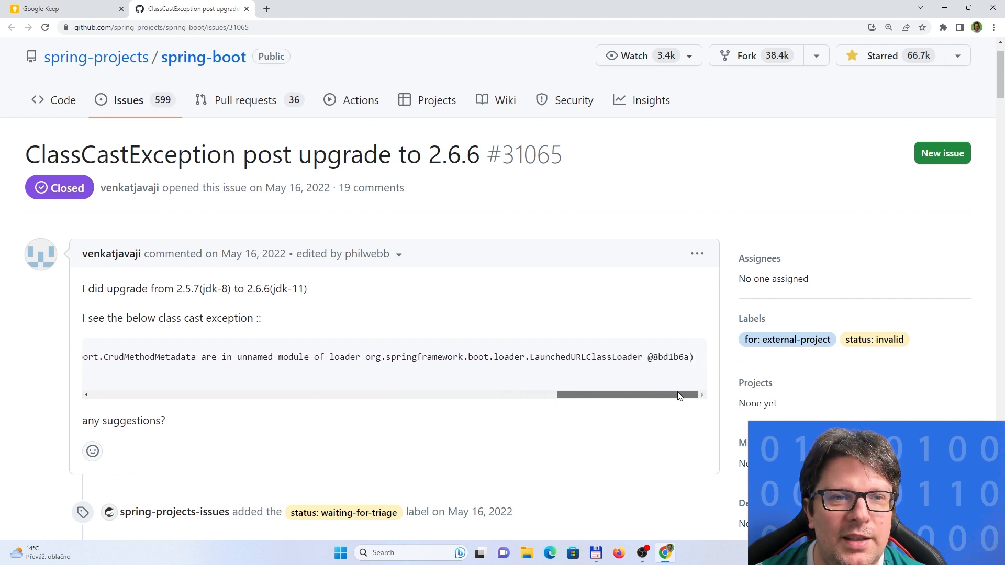
pyautogui.moveTo(545, 366)
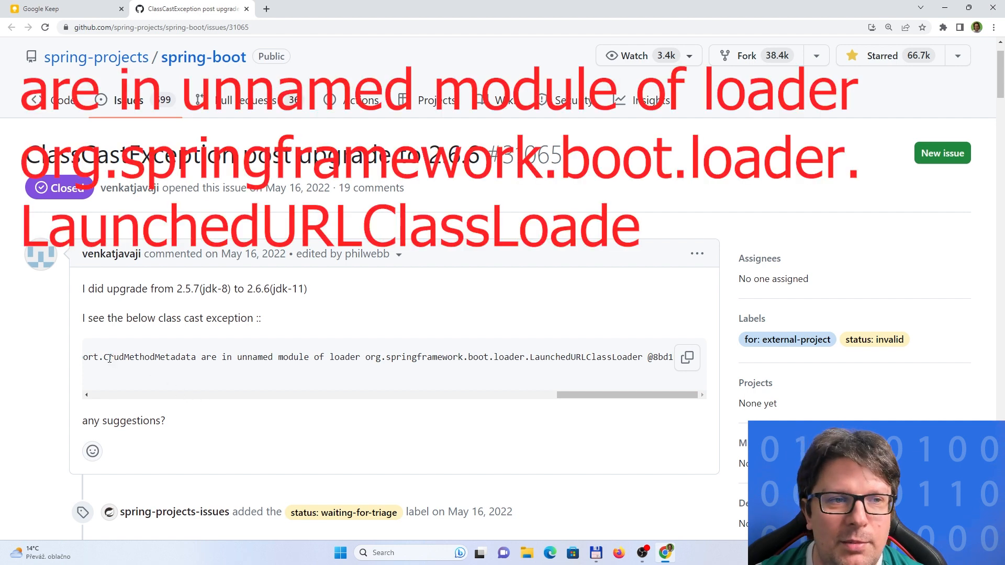
pyautogui.moveTo(188, 368)
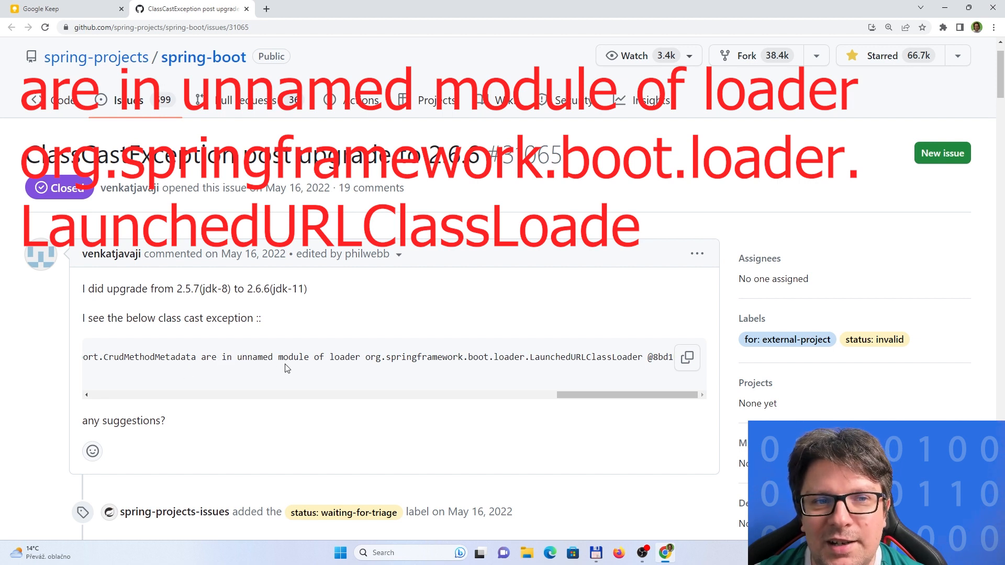
pyautogui.moveTo(469, 372)
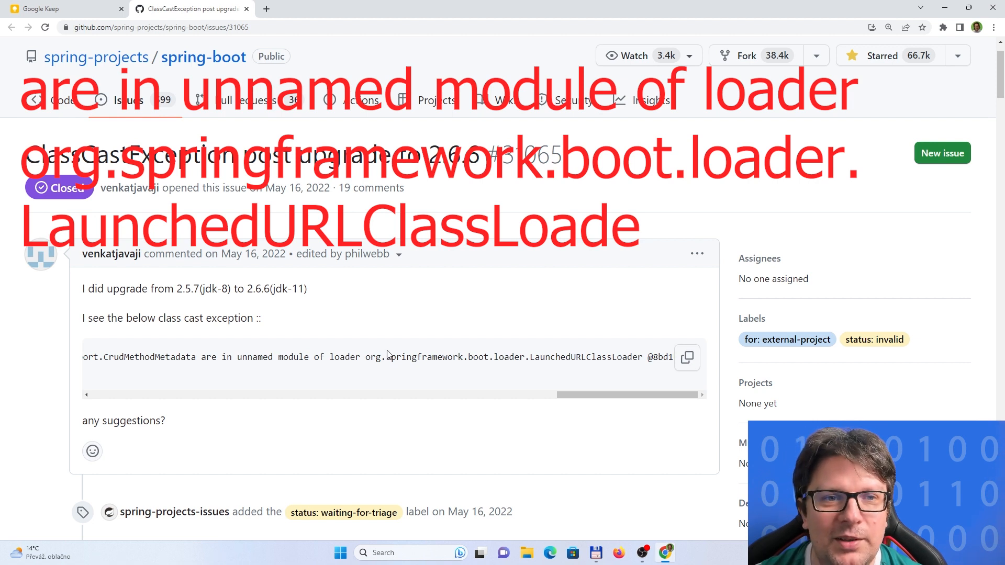
pyautogui.doubleClick(582, 357)
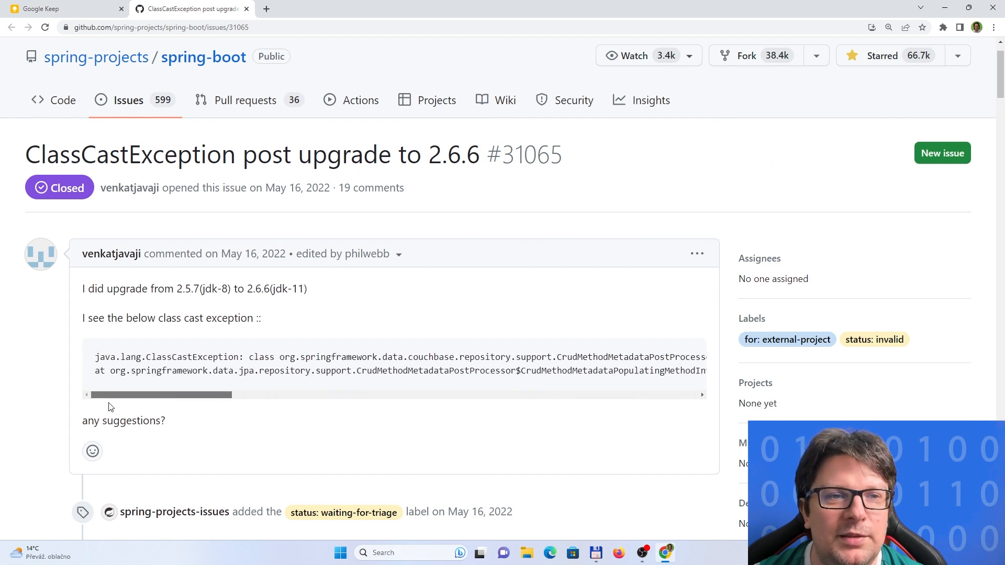
pyautogui.moveTo(309, 368)
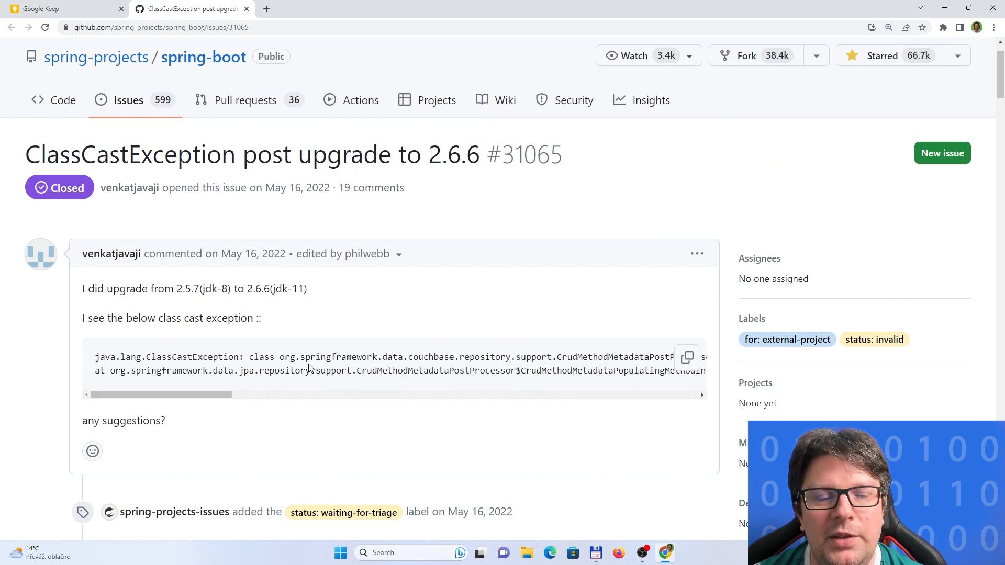
pyautogui.scroll(-3)
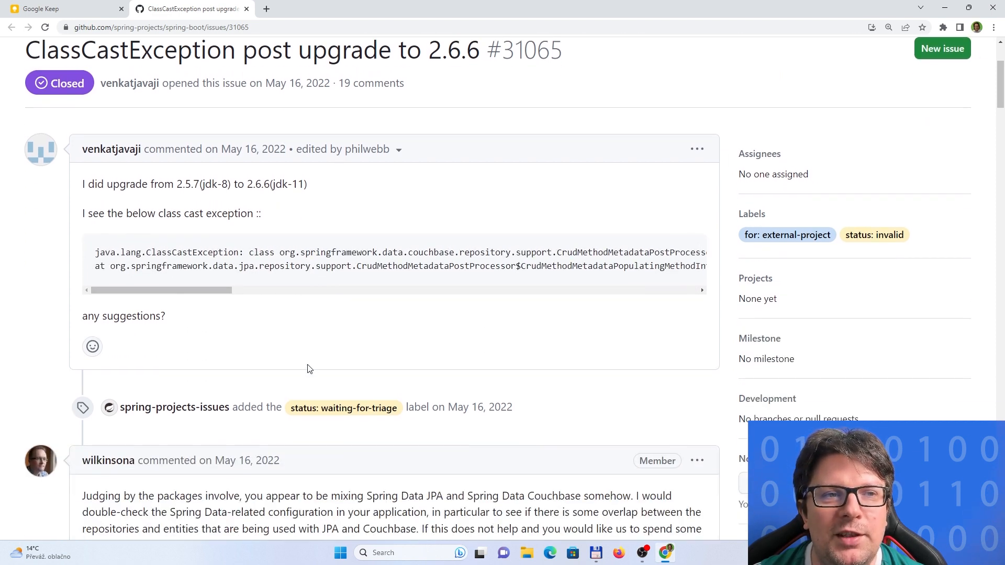
pyautogui.scroll(-3)
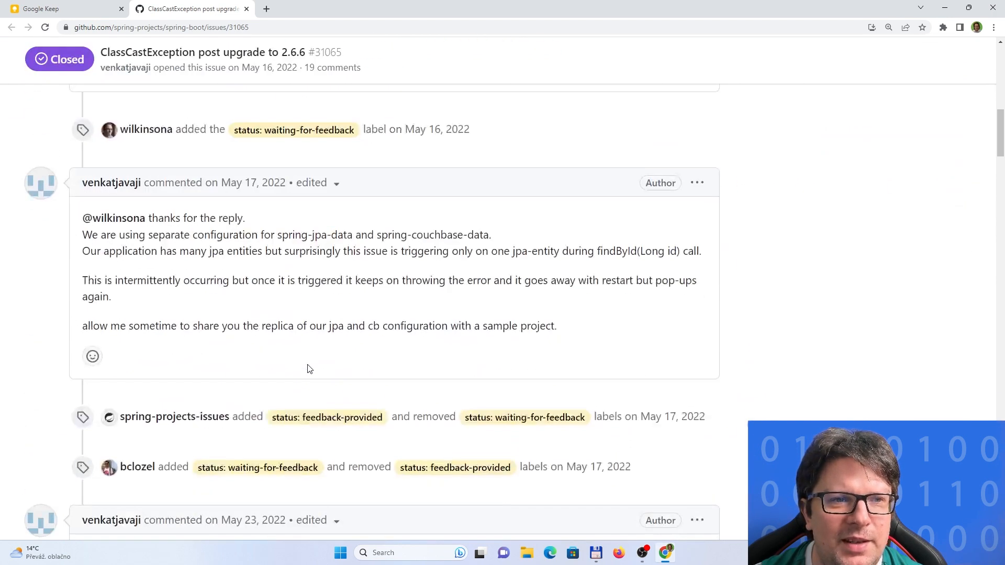
pyautogui.scroll(-3)
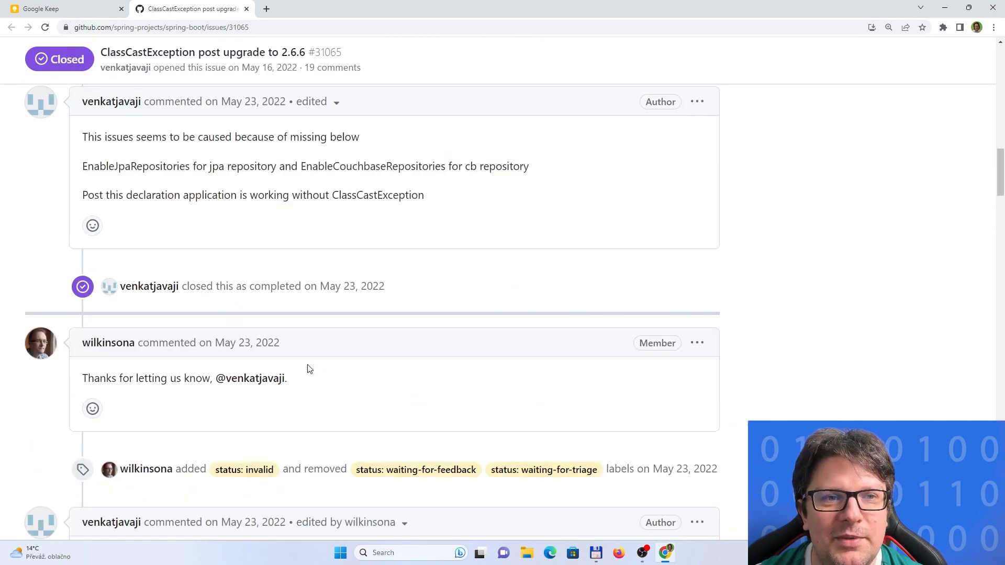
pyautogui.scroll(3)
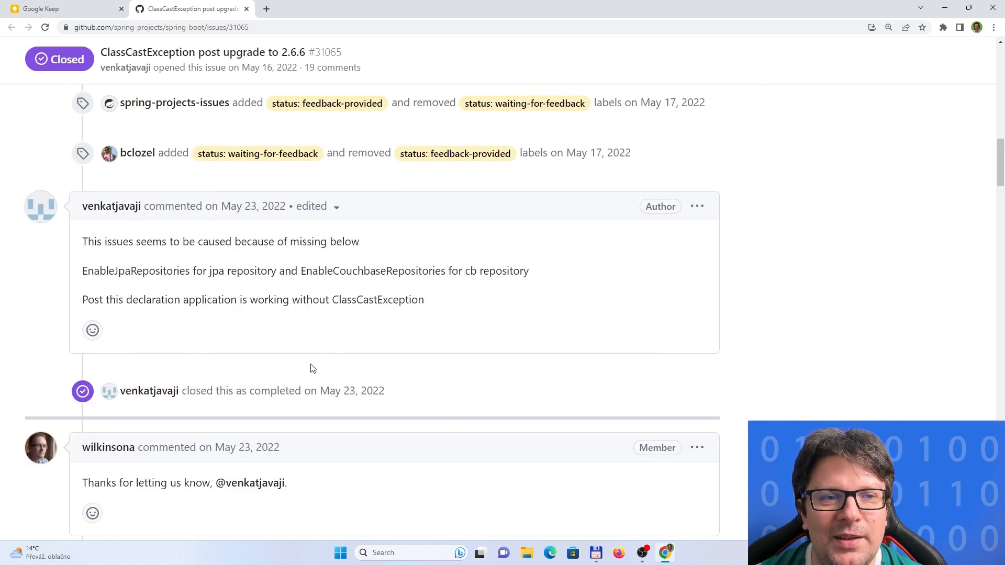
pyautogui.scroll(3)
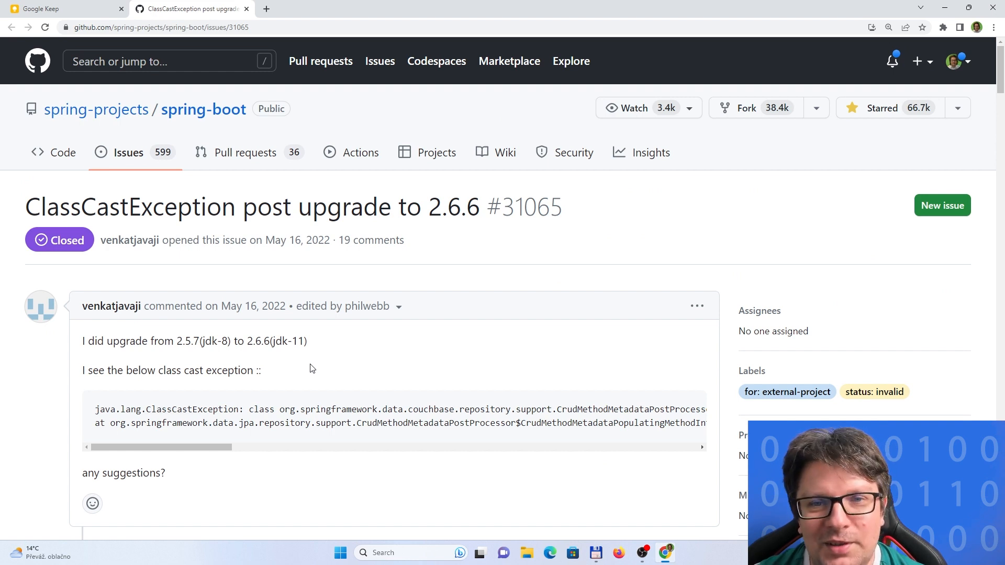
# Step: Scroll the springcloud.io article down to the --add-opens java.base/java.lang=ALL-UNNAMED example
pyautogui.scroll(-3)
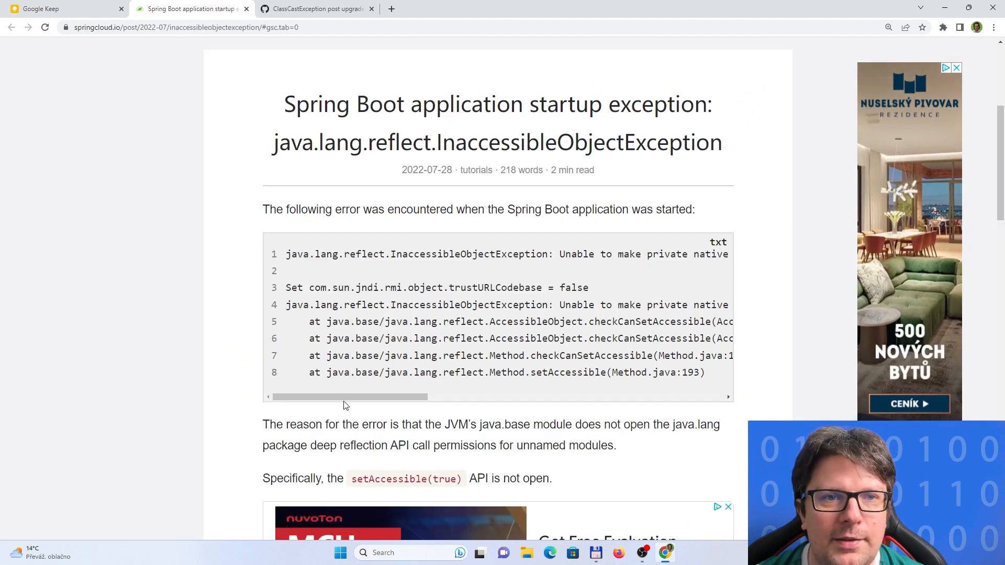
pyautogui.scroll(-3)
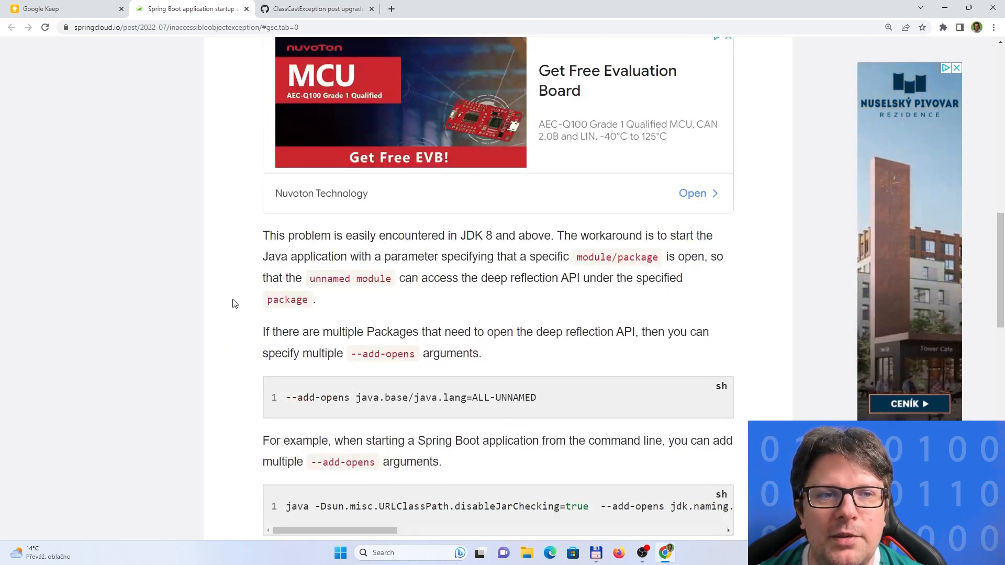
pyautogui.scroll(-3)
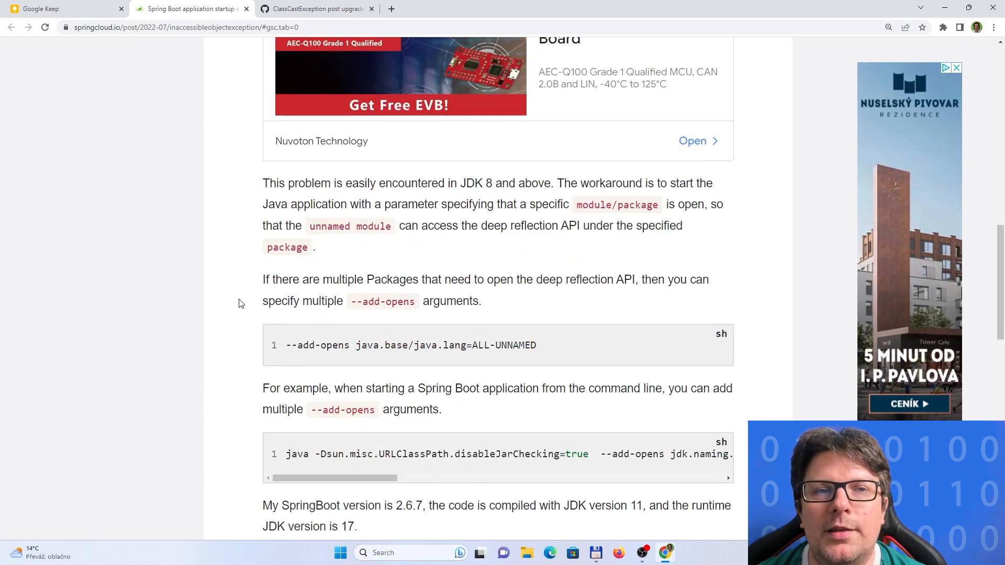
pyautogui.moveTo(266, 321)
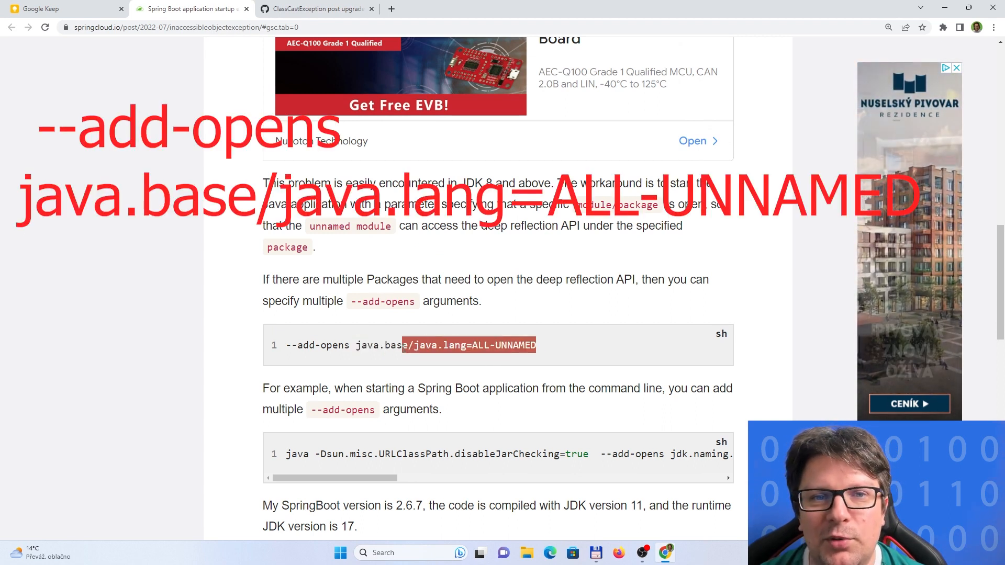
pyautogui.scroll(-3)
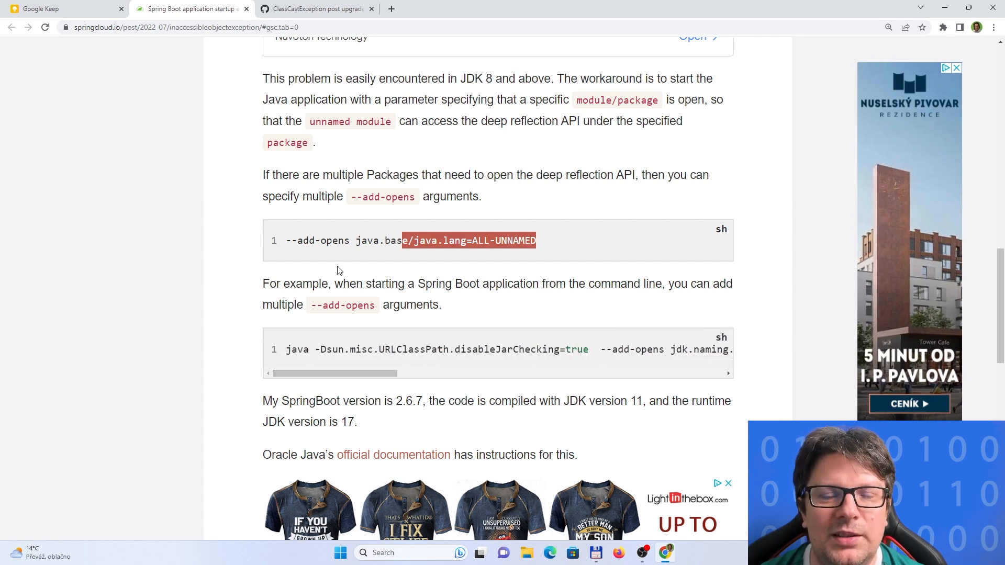
pyautogui.moveTo(265, 163)
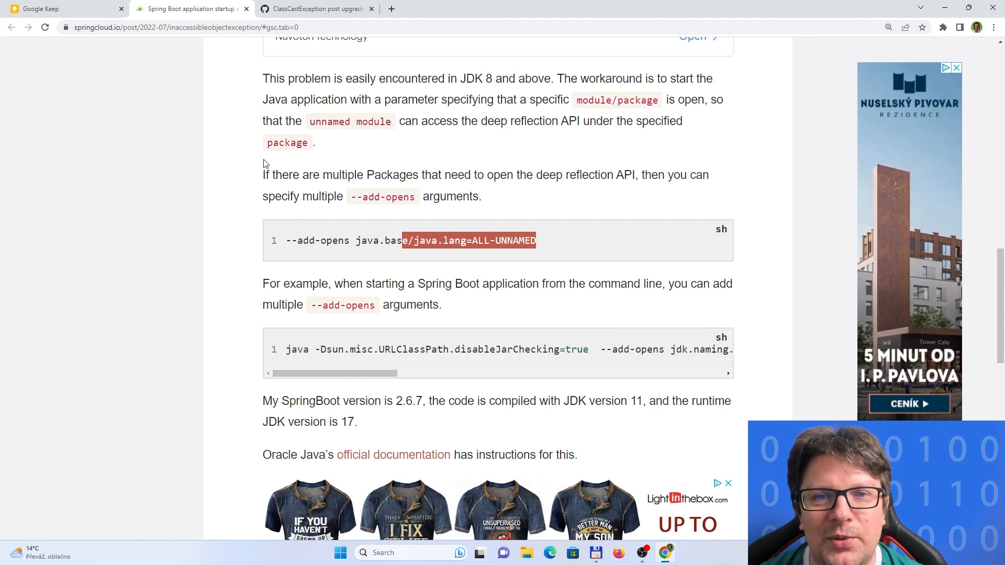
pyautogui.moveTo(201, 172)
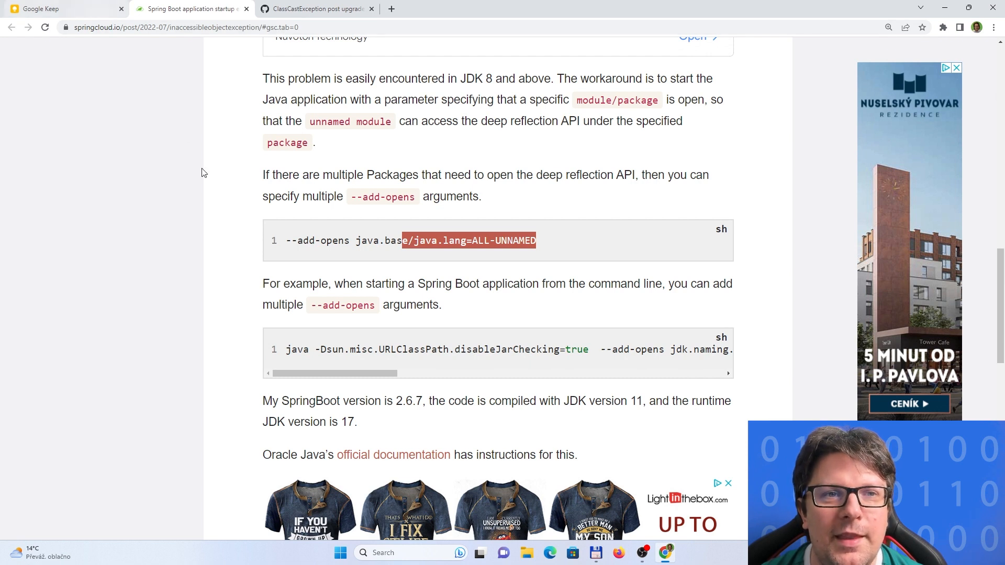
pyautogui.moveTo(217, 213)
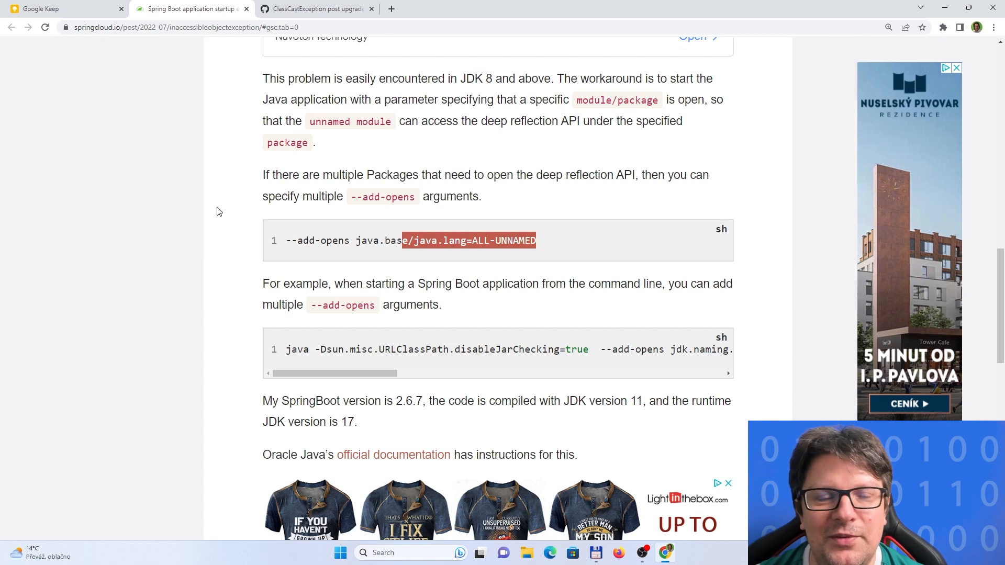
pyautogui.moveTo(216, 176)
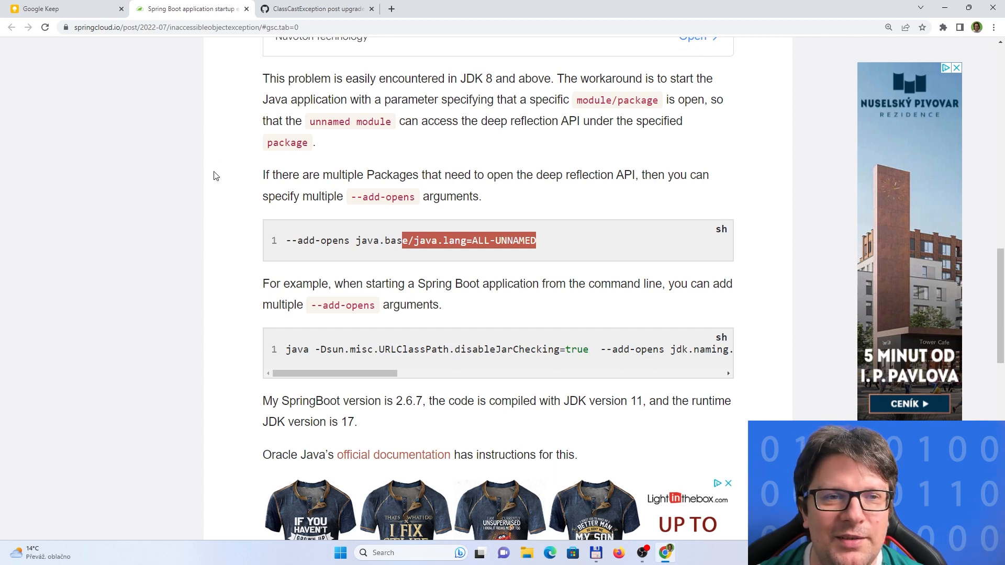
pyautogui.moveTo(147, 48)
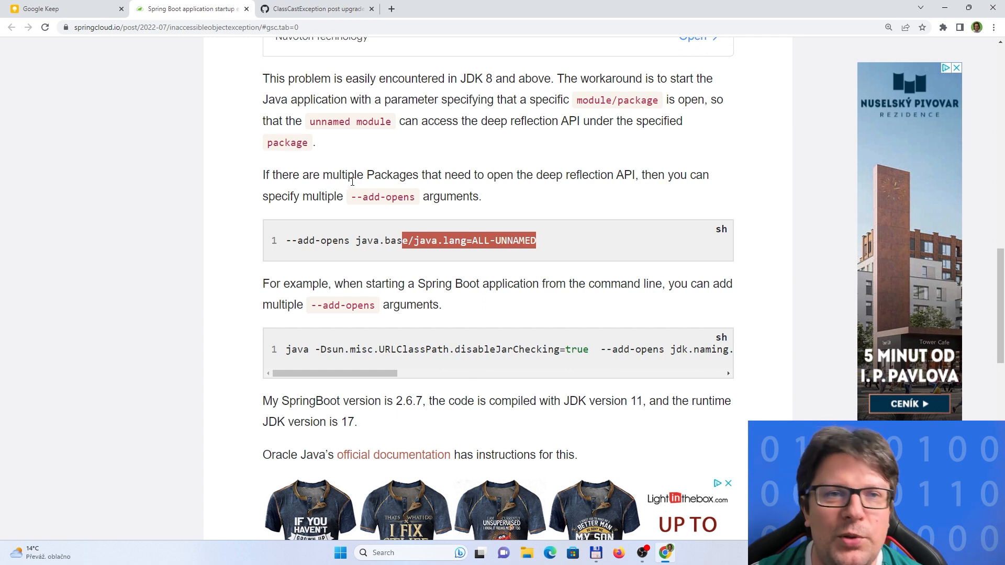
pyautogui.moveTo(195, 174)
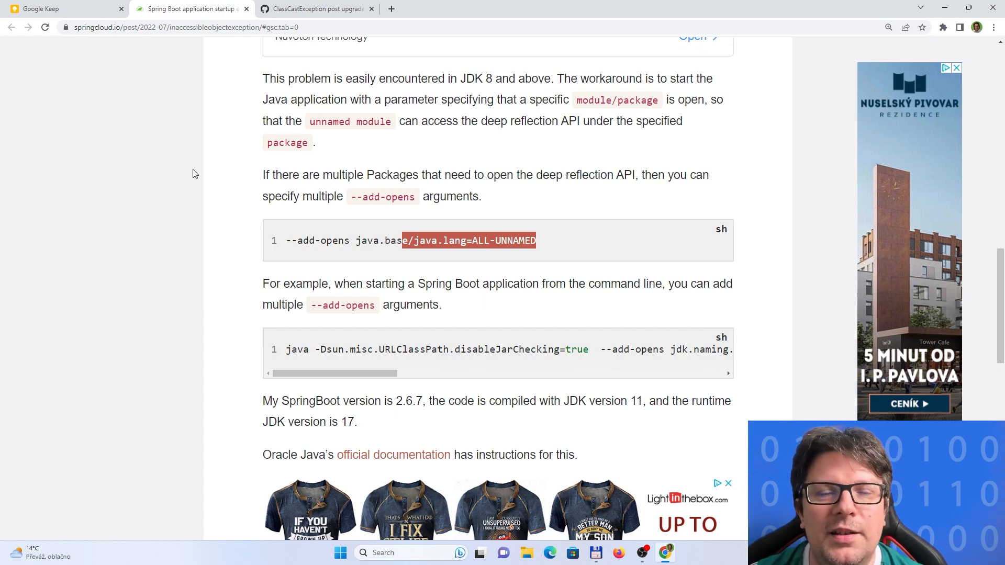